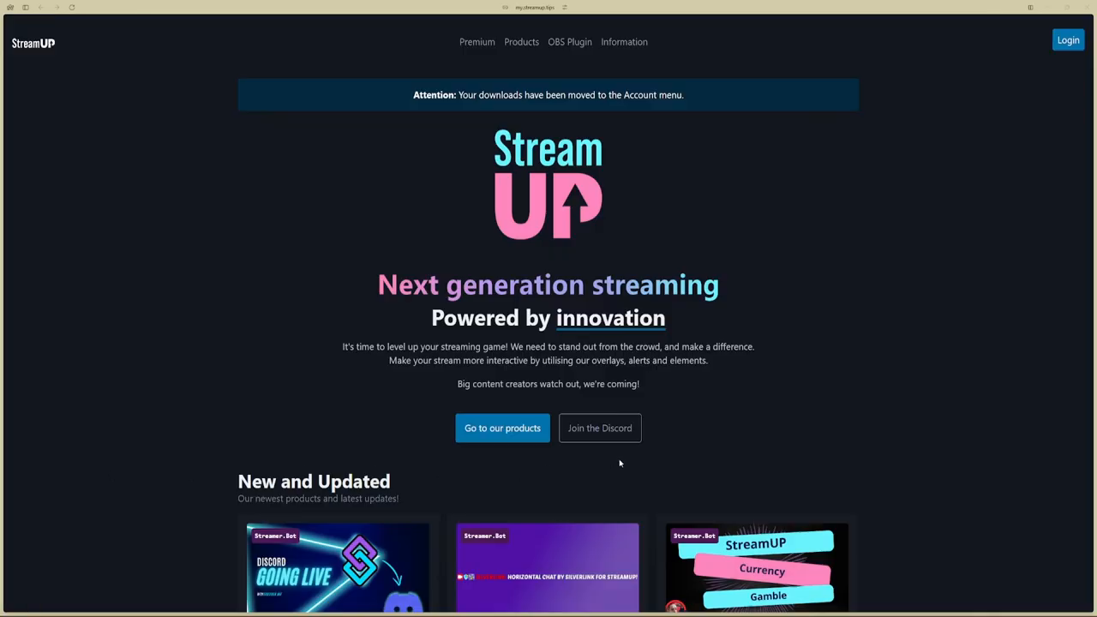
mouse_move(660, 442)
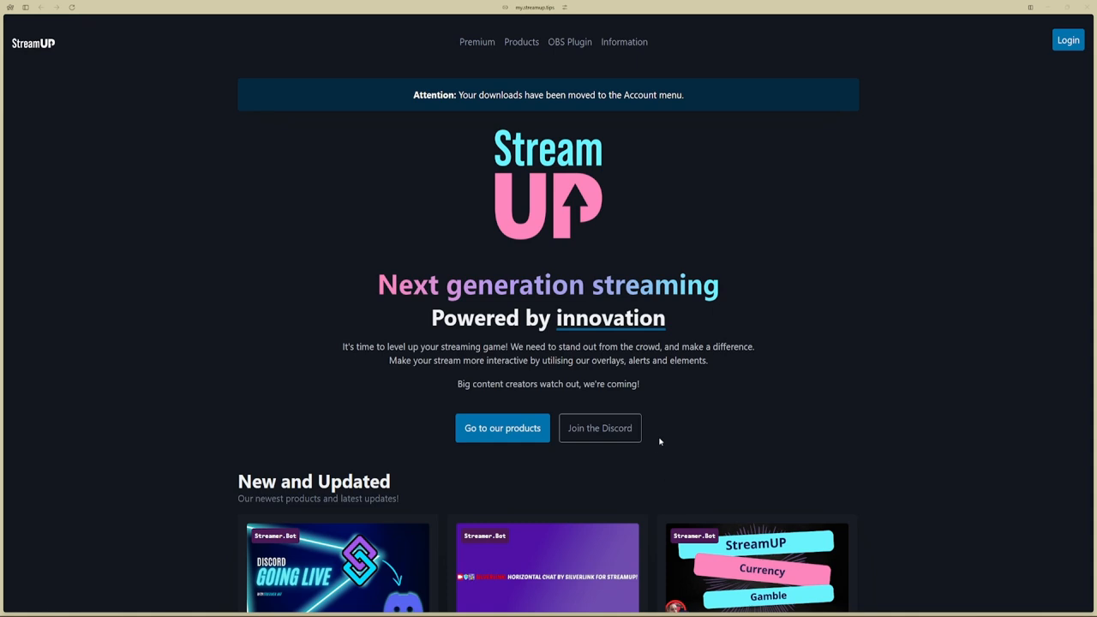
Start the free download of StreamUP Pluginstaller V2 from its Featured Products page
scroll("down", 3)
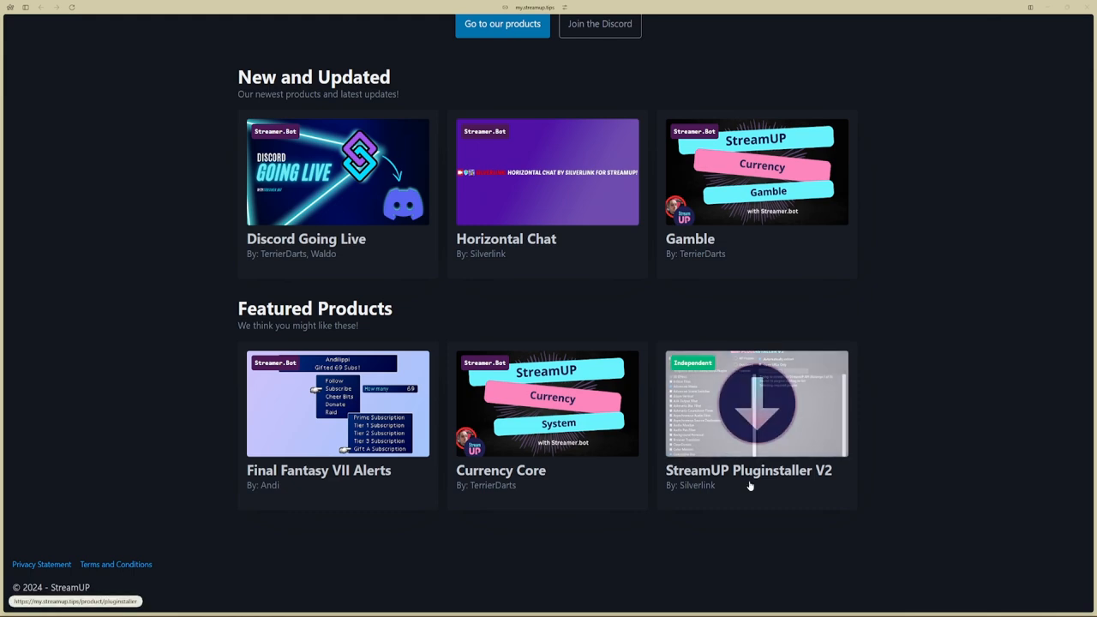
left_click(757, 403)
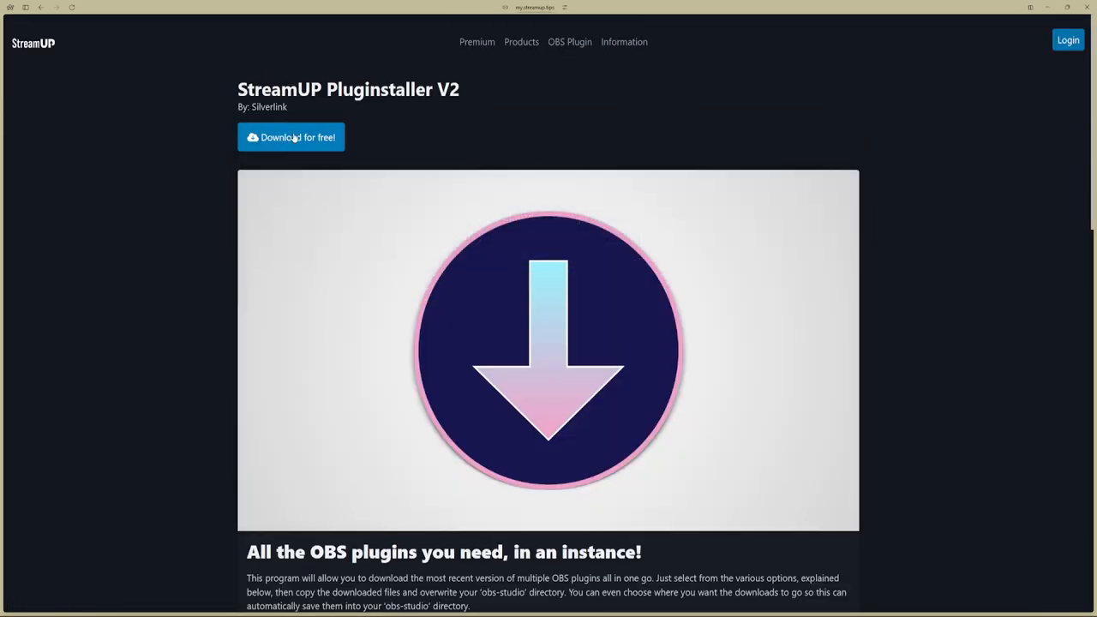
left_click(291, 137)
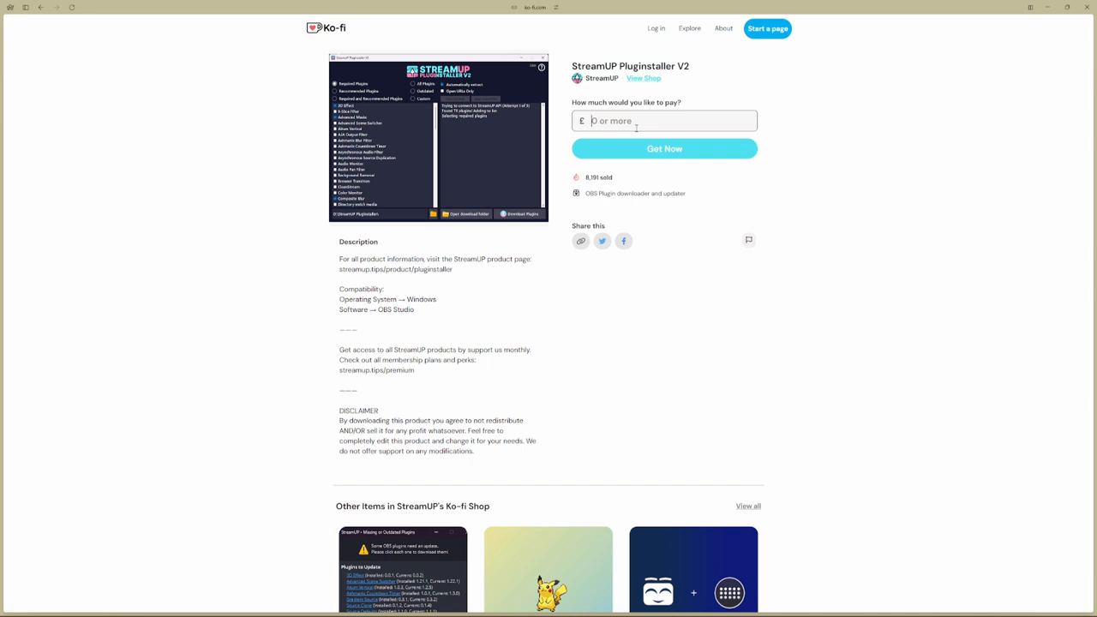
Enter a price of 0 for Pluginstaller V2 and continue with Get Now
type("0")
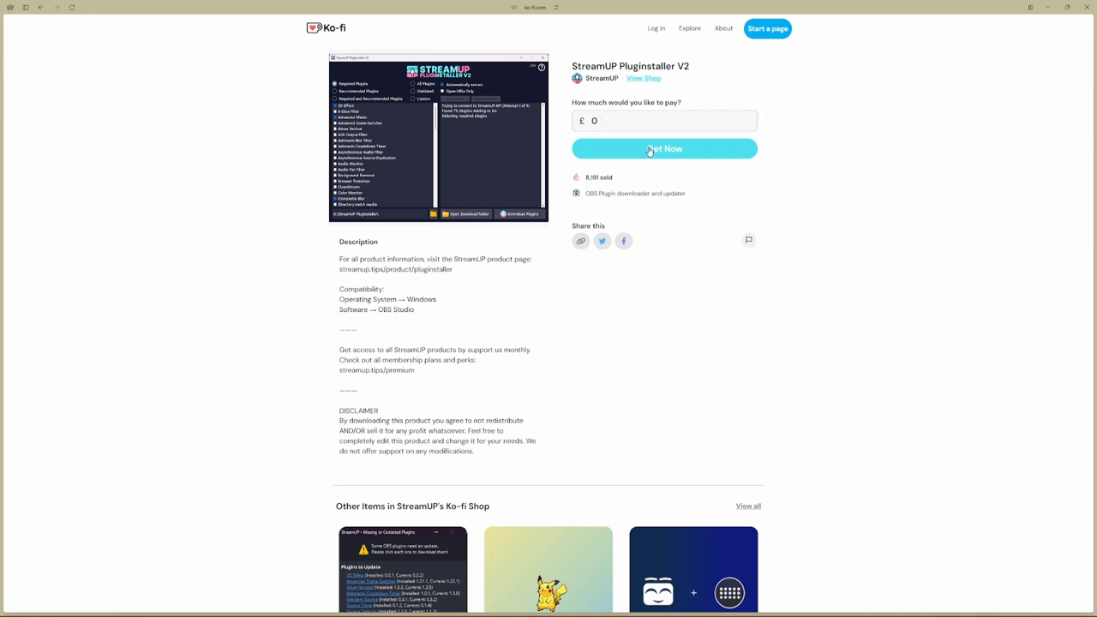
left_click(666, 147)
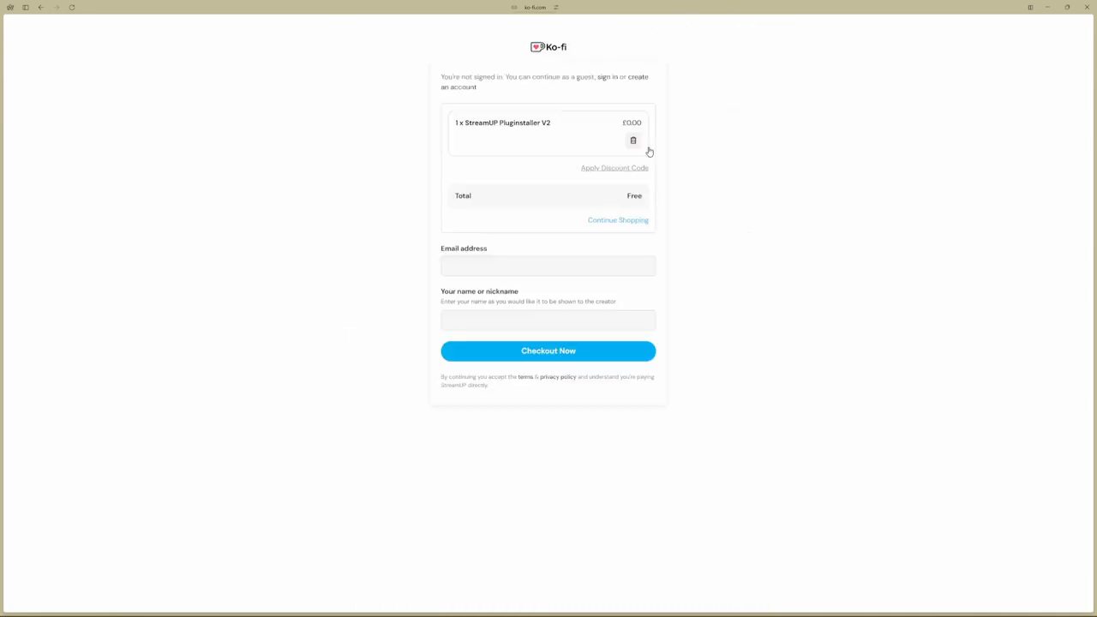
Fill in the email 'dffdsfdj@gmail.' and nickname 'cdcdfd', then submit via Checkout Now
left_click(548, 264)
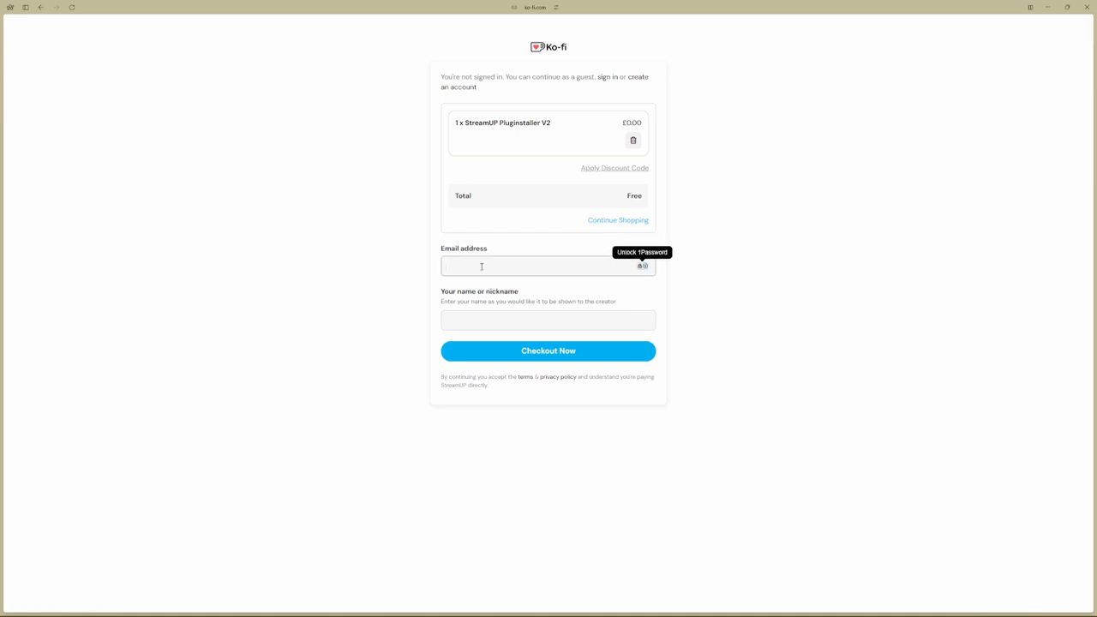
type("dffdsfdj@")
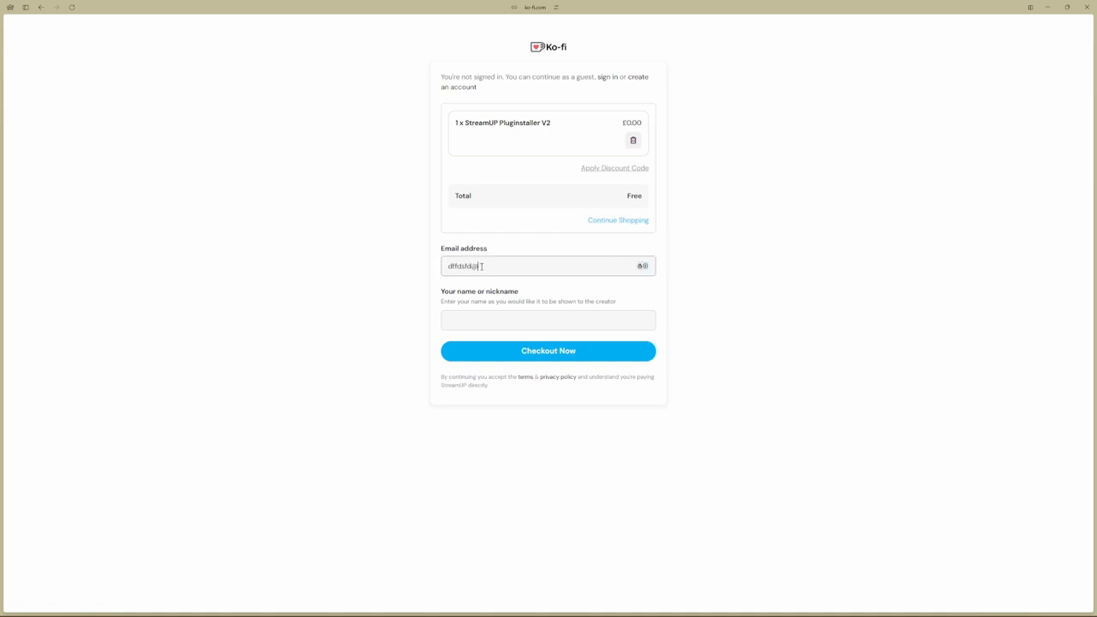
type("@gmail.com")
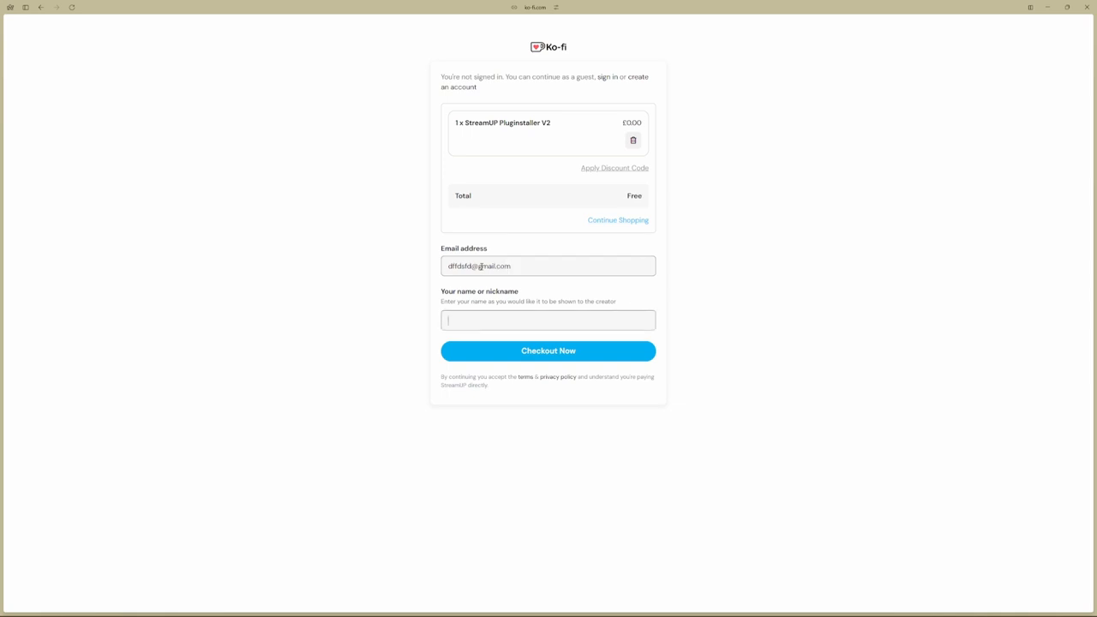
type("cdcdfd")
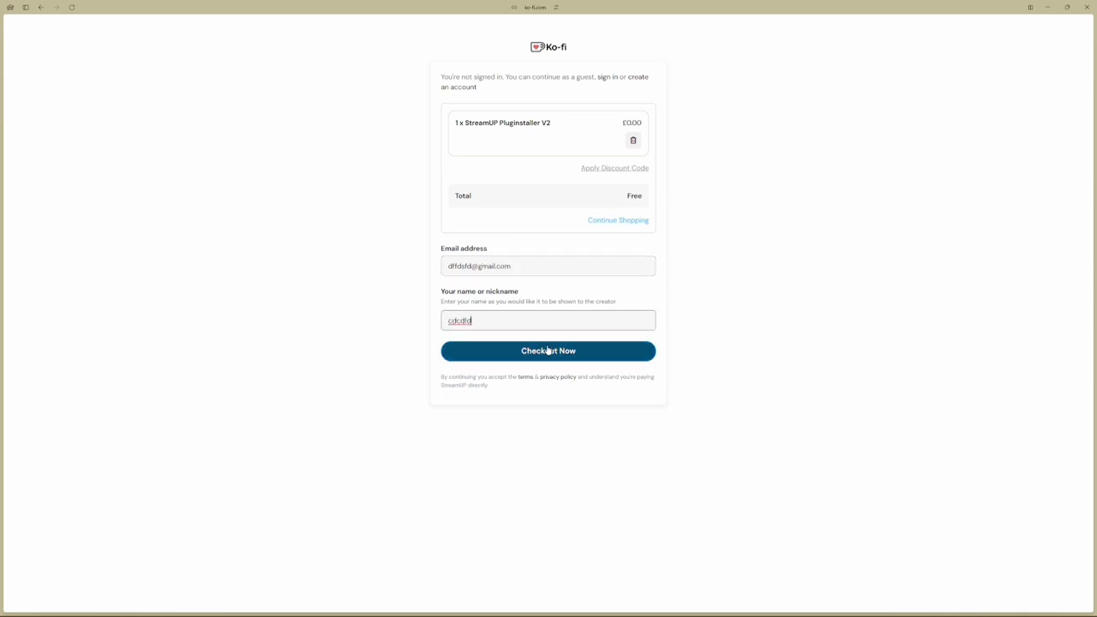
left_click(549, 350)
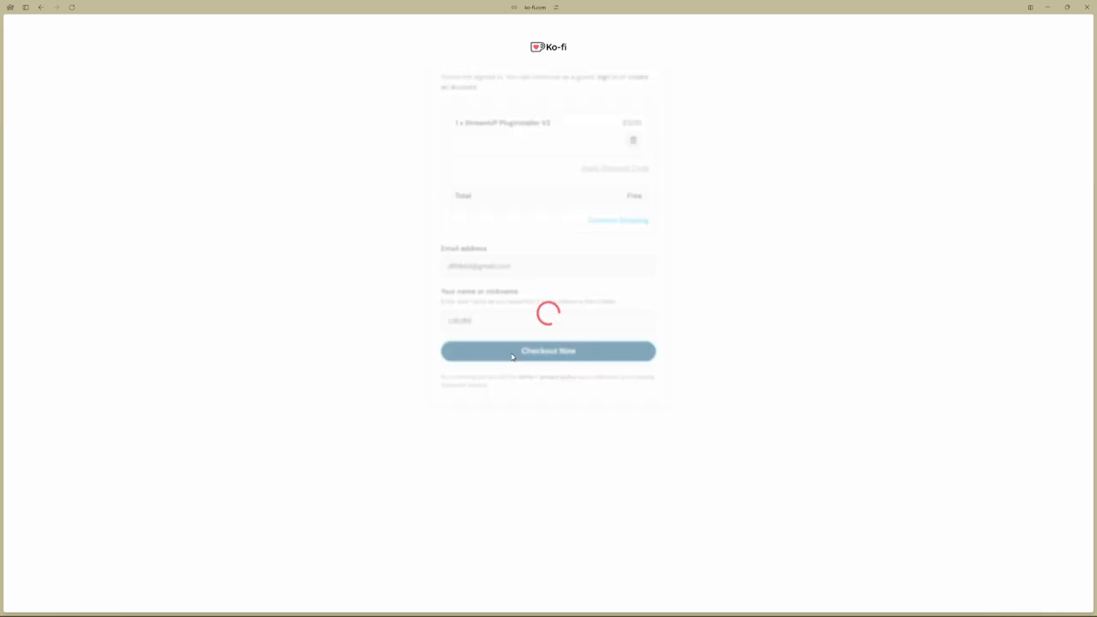
Bring up the £0.00 order confirmation and its download instructions for Pluginstaller V2
left_click(549, 350)
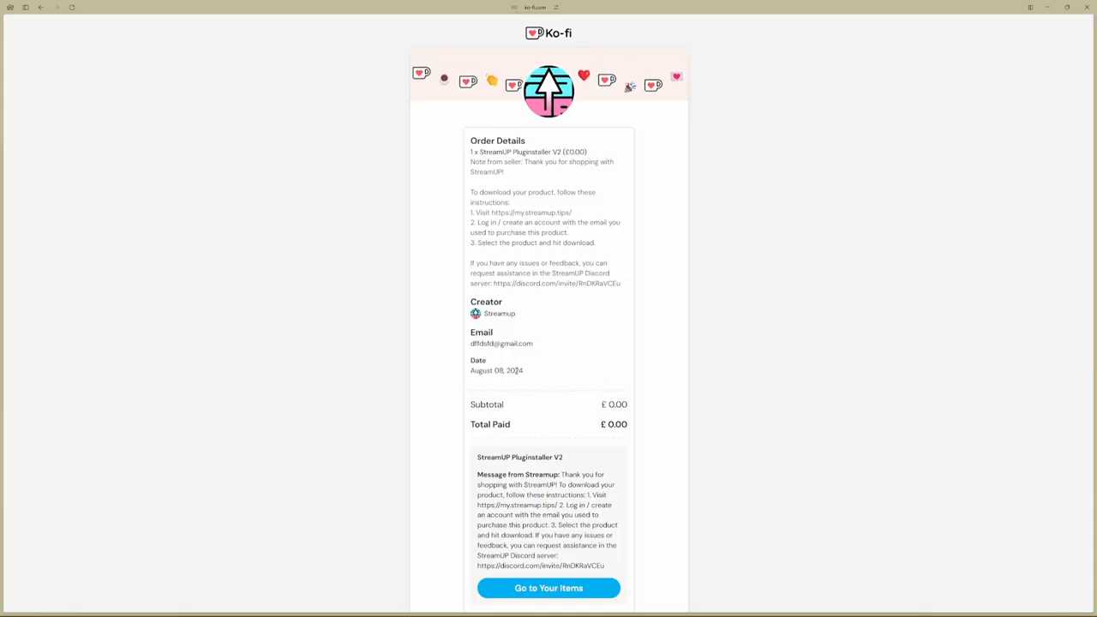
scroll("down", 3)
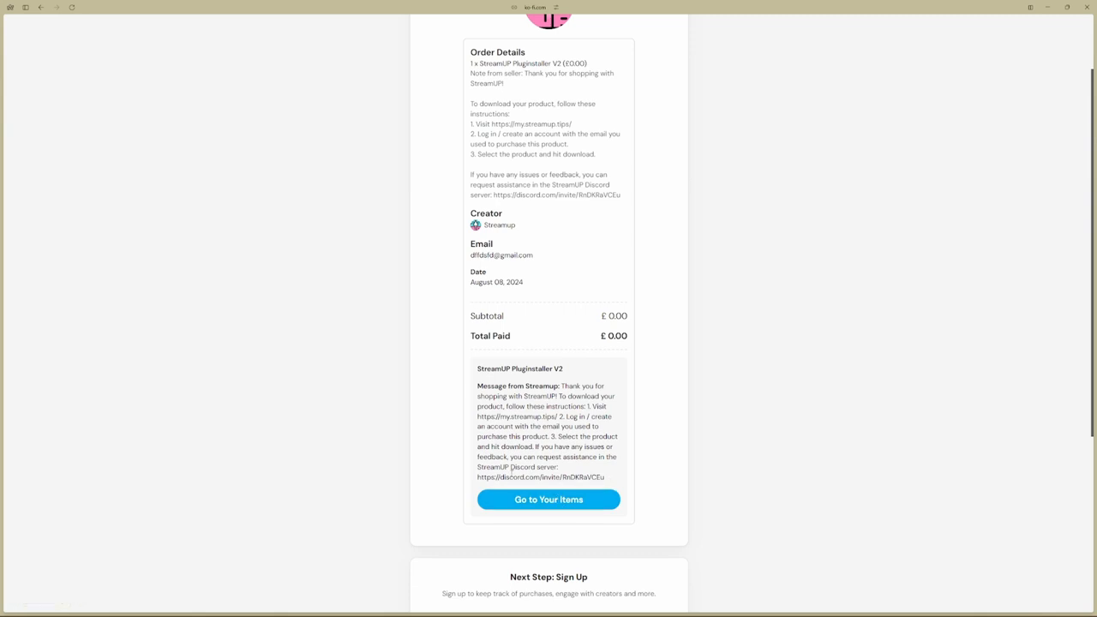
mouse_move(610, 480)
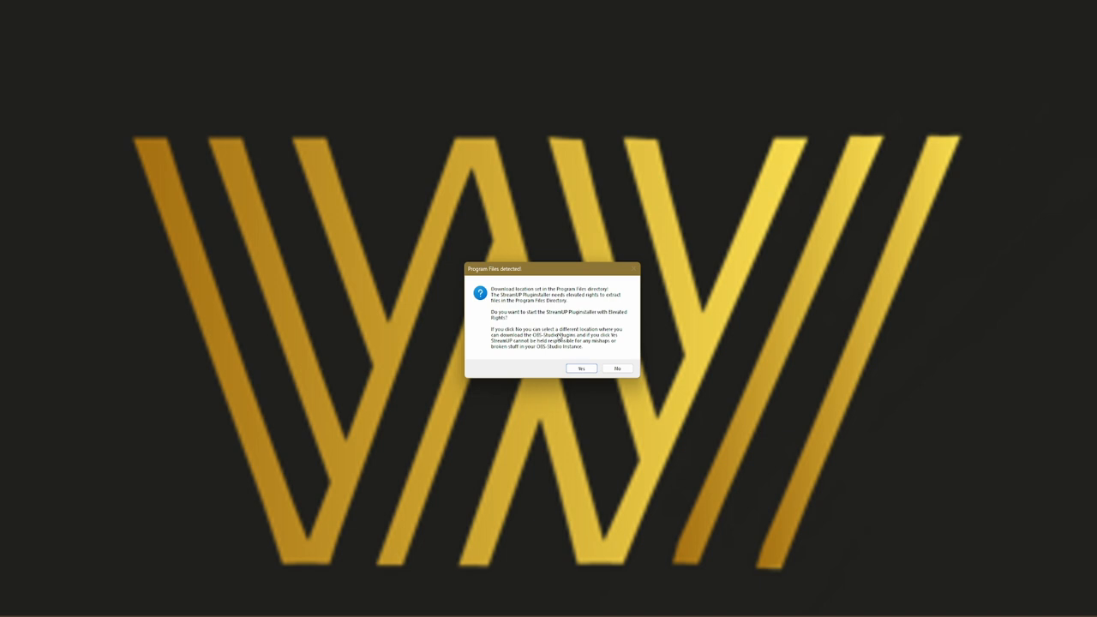
mouse_move(514, 329)
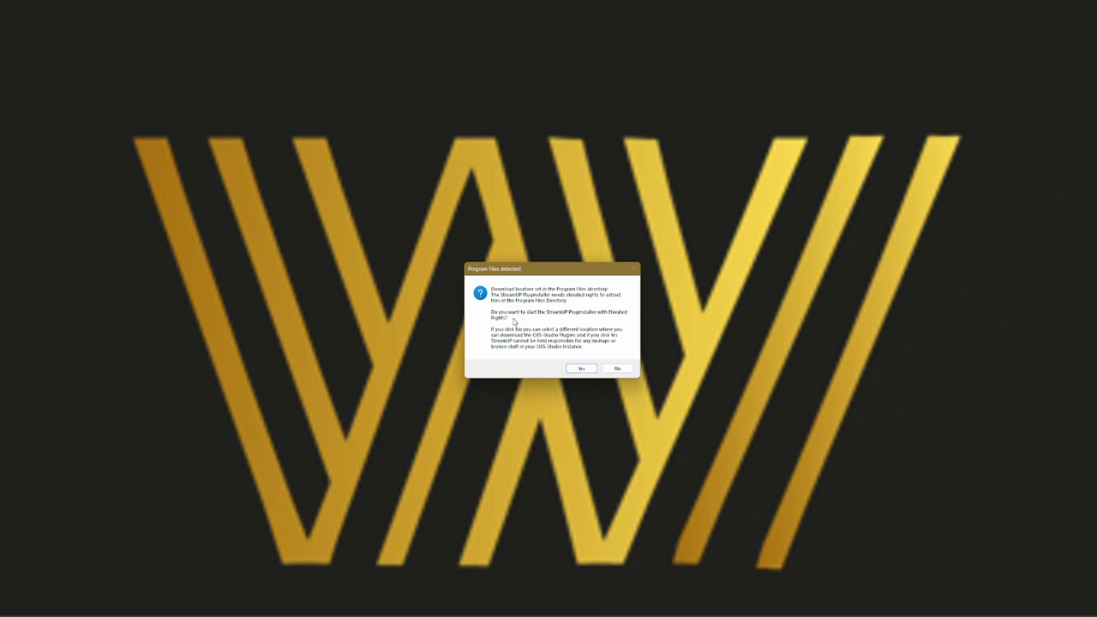
Answer Yes to the 'Program Files detected' prompt so the installer restarts elevated
left_click(579, 367)
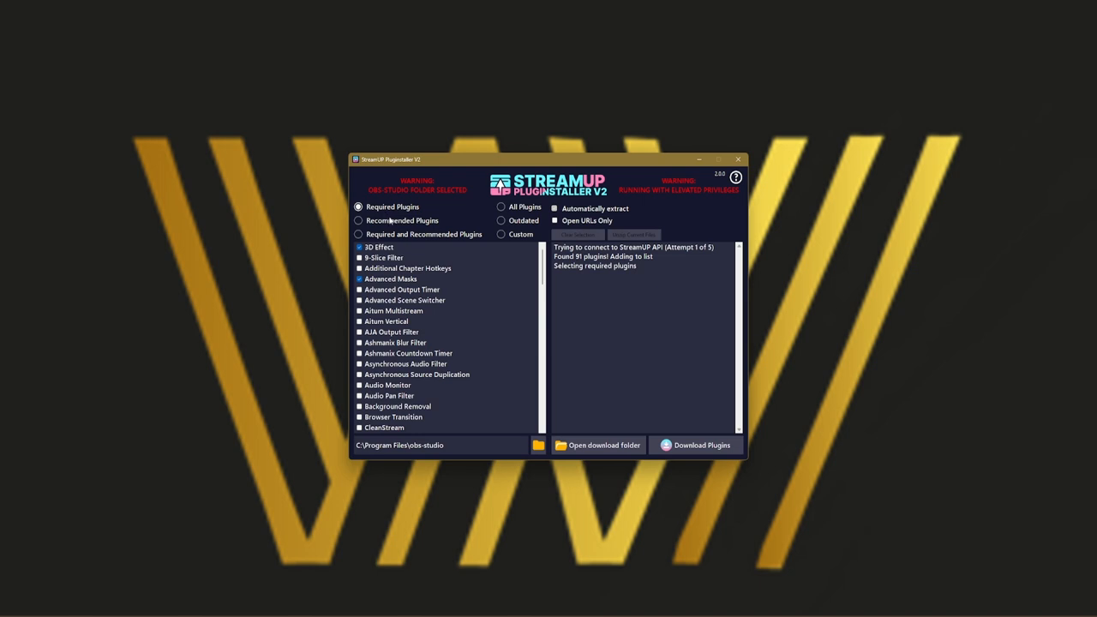
Choose the Recommended Plugins set and look through its checklist
left_click(359, 219)
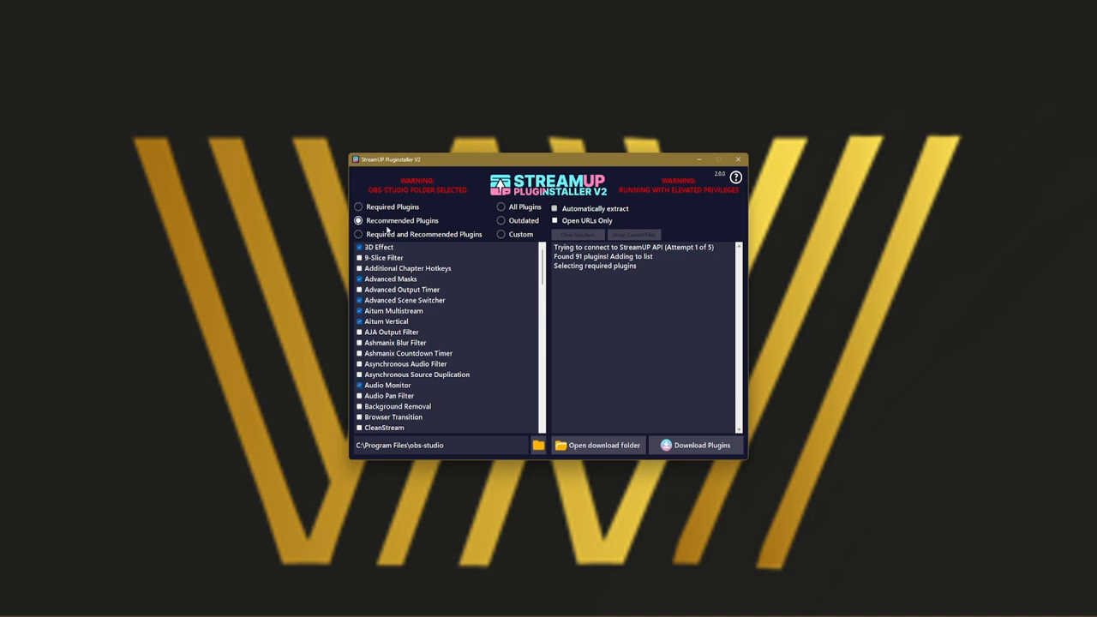
mouse_move(397, 221)
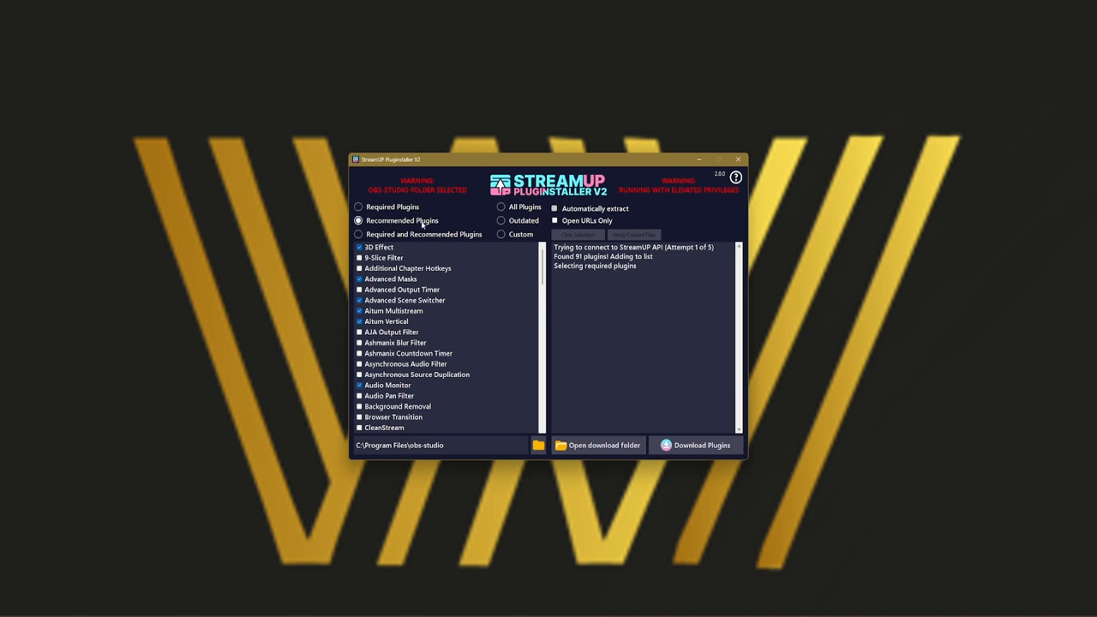
mouse_move(395, 225)
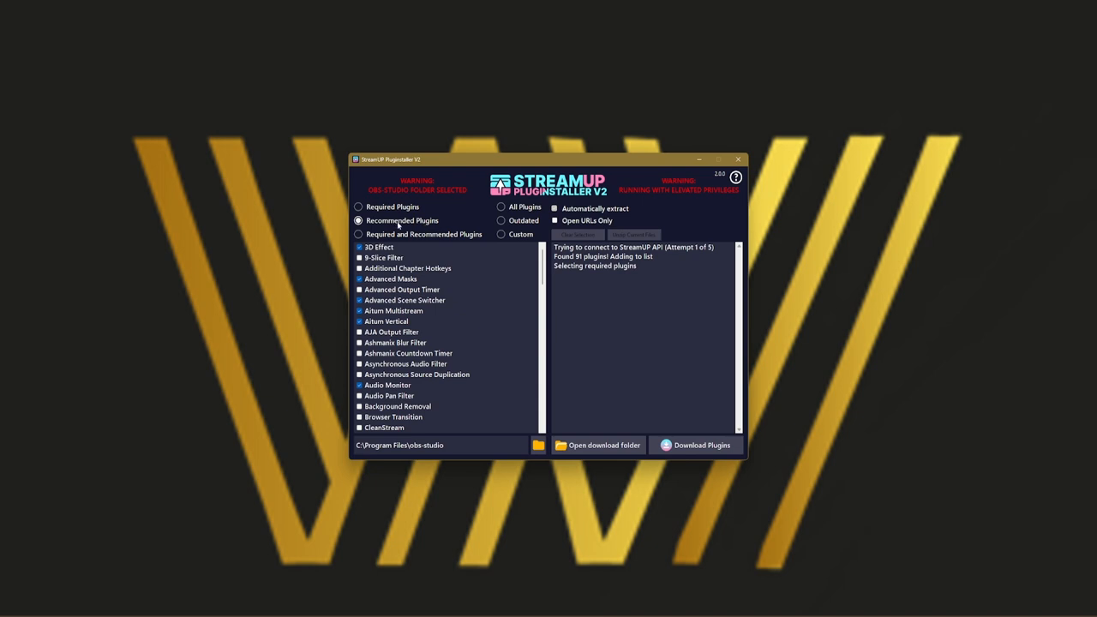
mouse_move(401, 268)
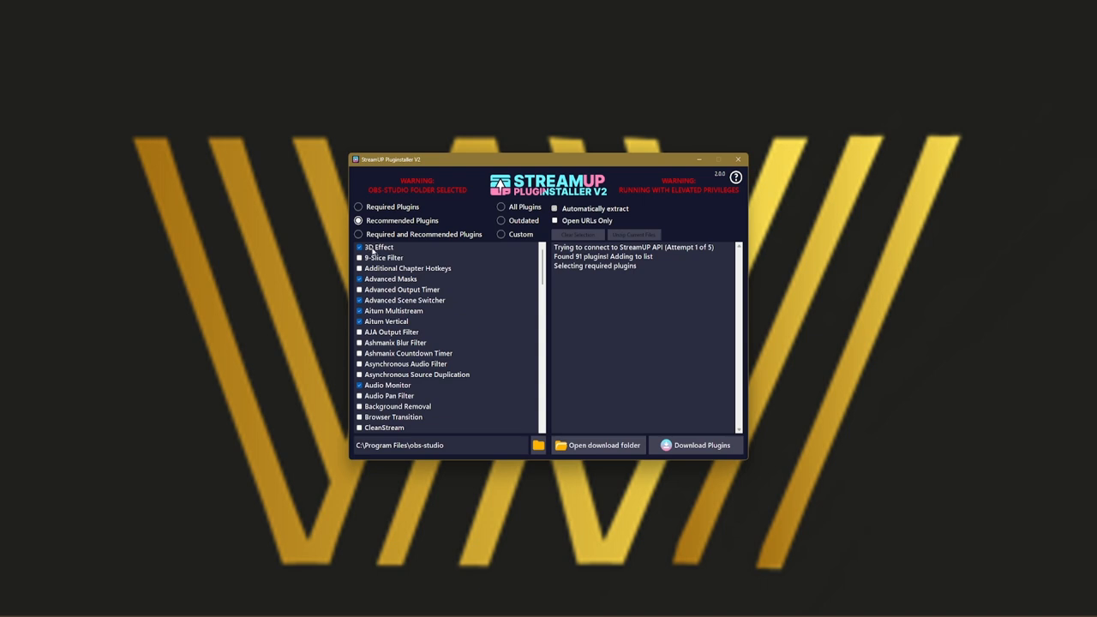
mouse_move(382, 278)
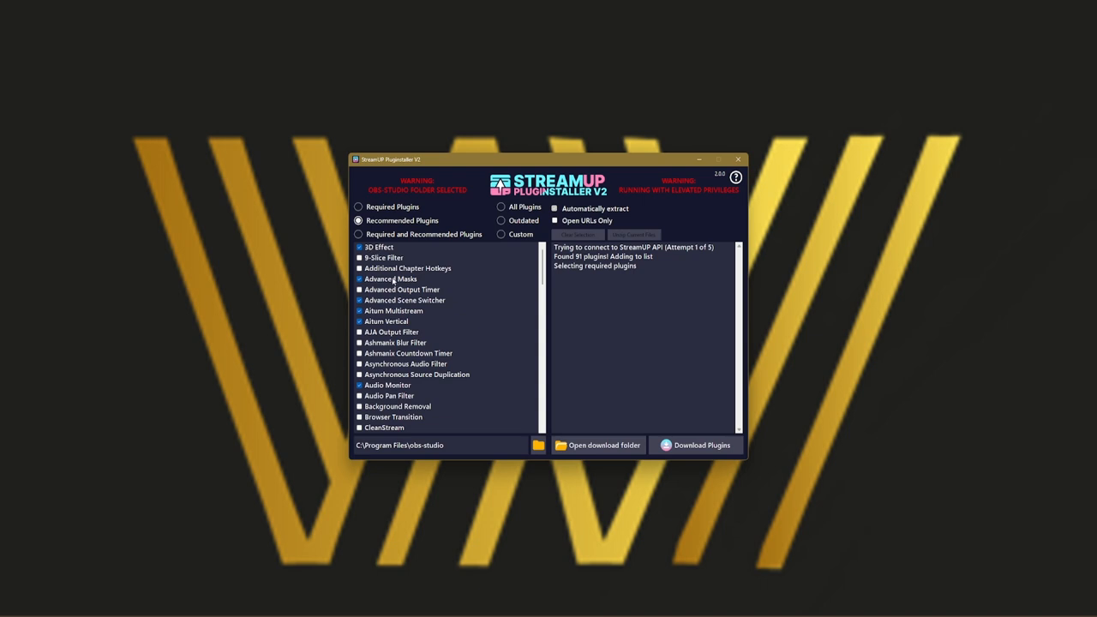
mouse_move(432, 323)
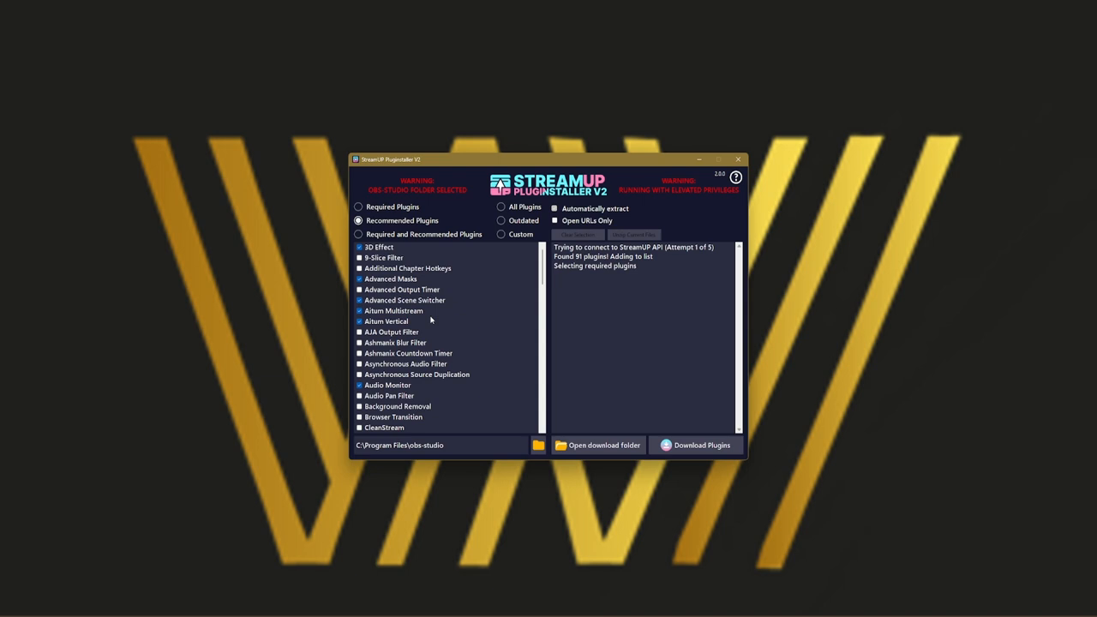
mouse_move(410, 333)
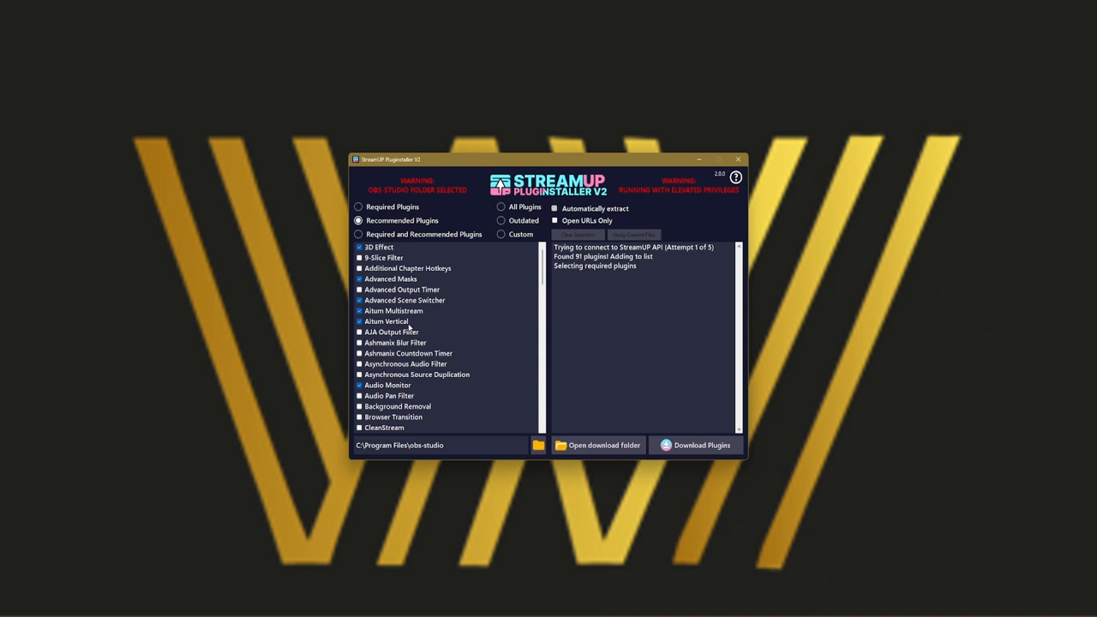
scroll("down", 3)
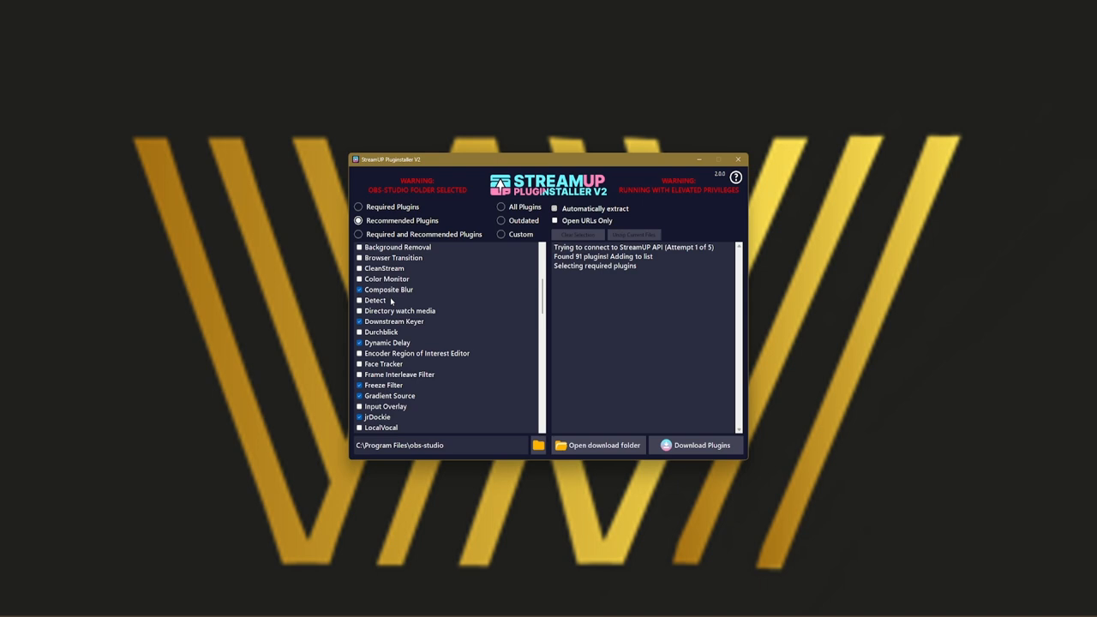
Cycle the plugin filter through Both, All and Outdated, then browse down to the StreamUP entries
left_click(358, 233)
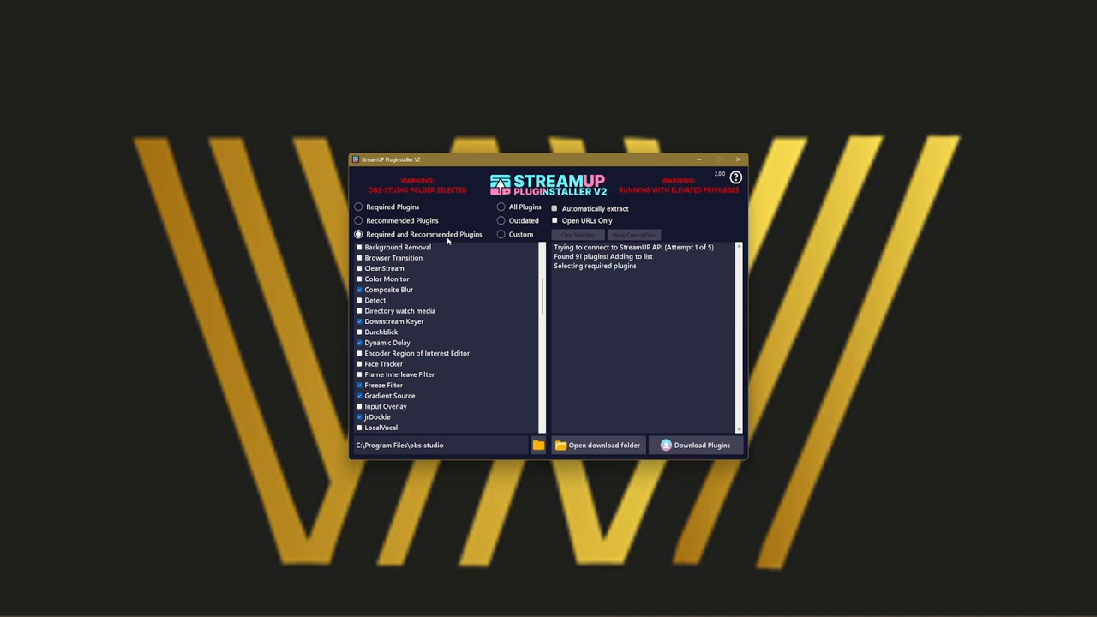
left_click(500, 206)
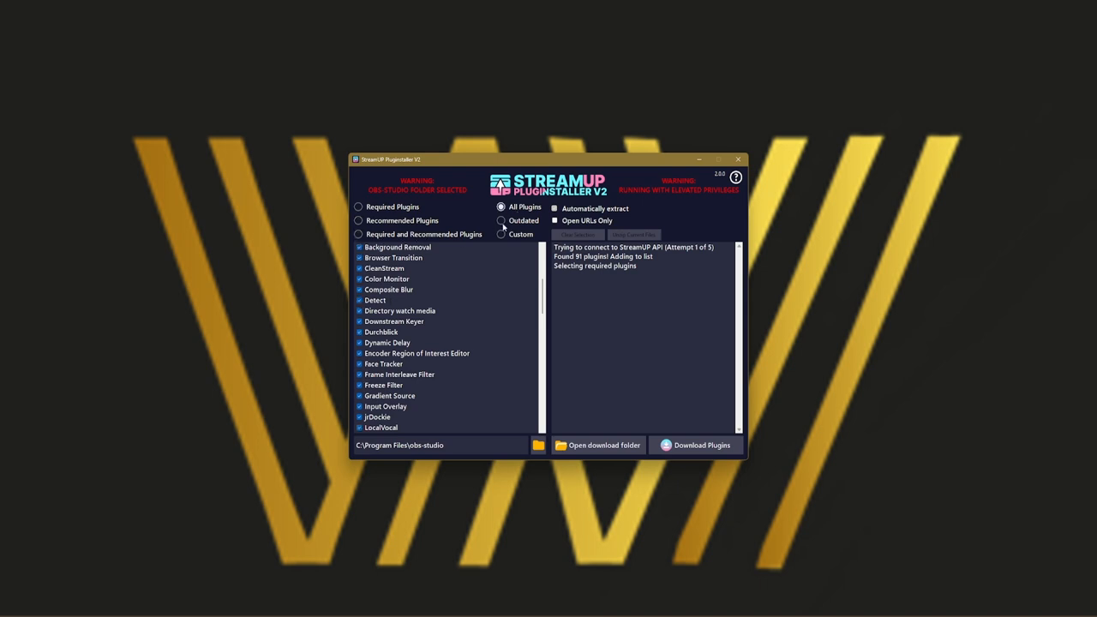
left_click(500, 220)
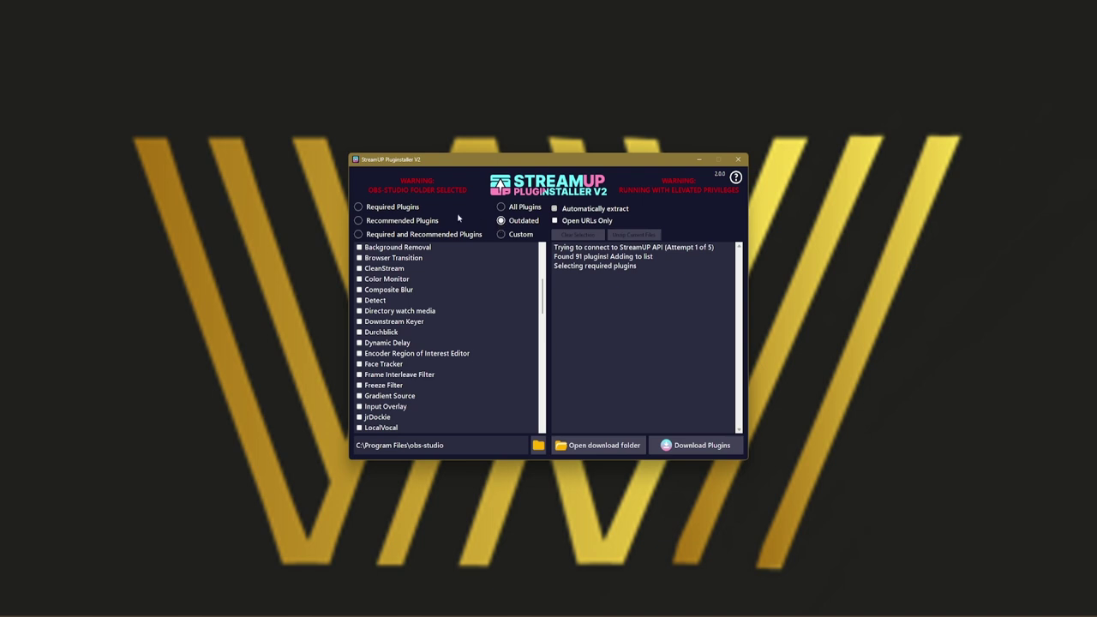
scroll("down", 3)
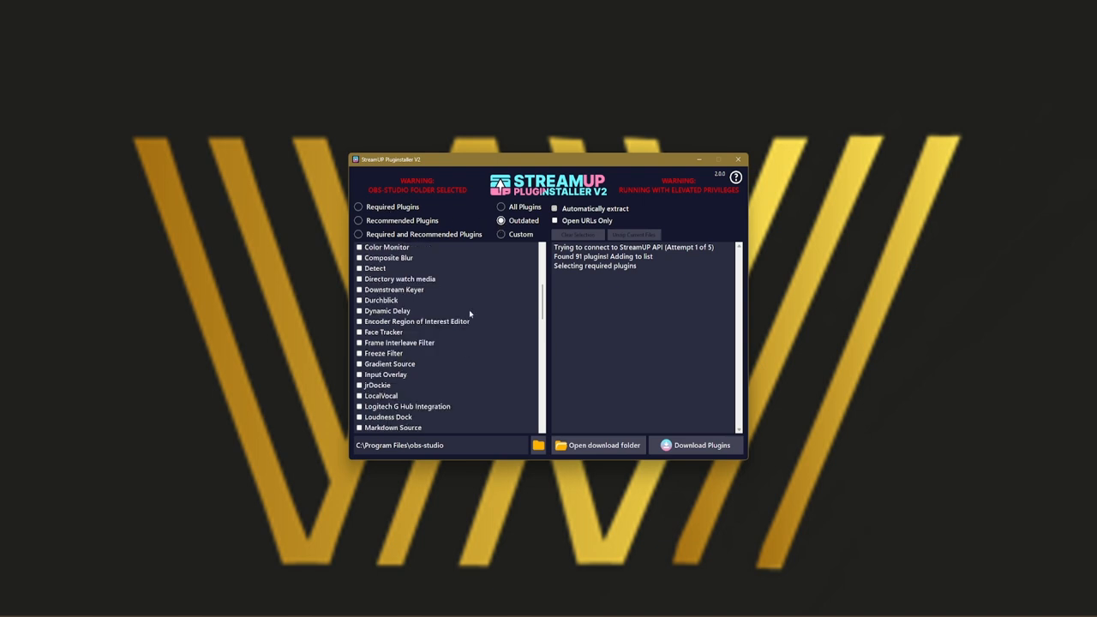
mouse_move(451, 334)
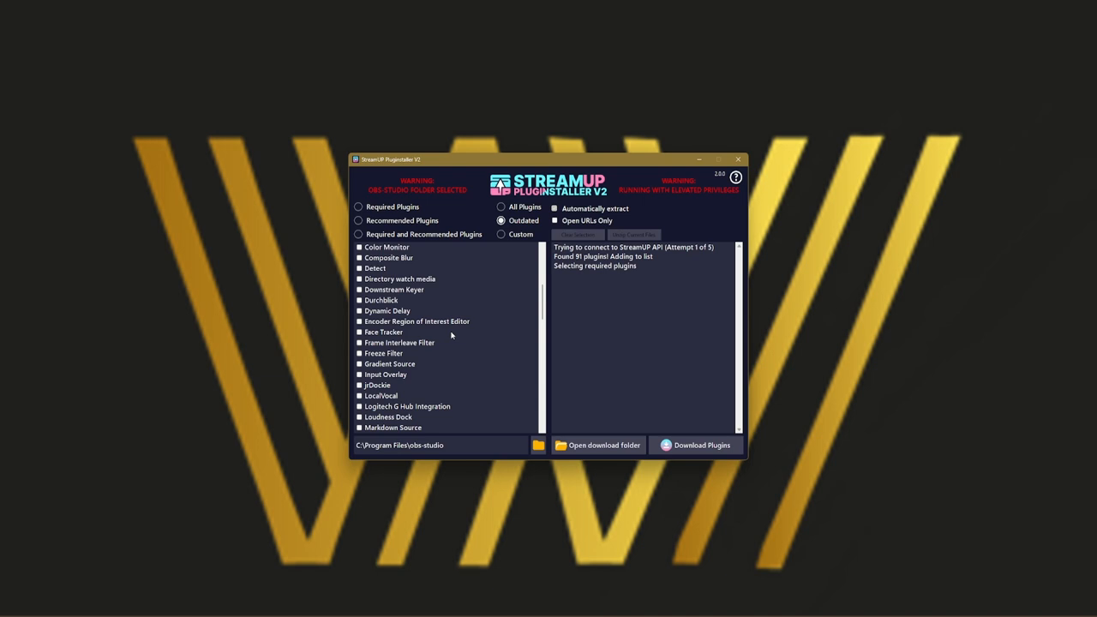
scroll("down", 3)
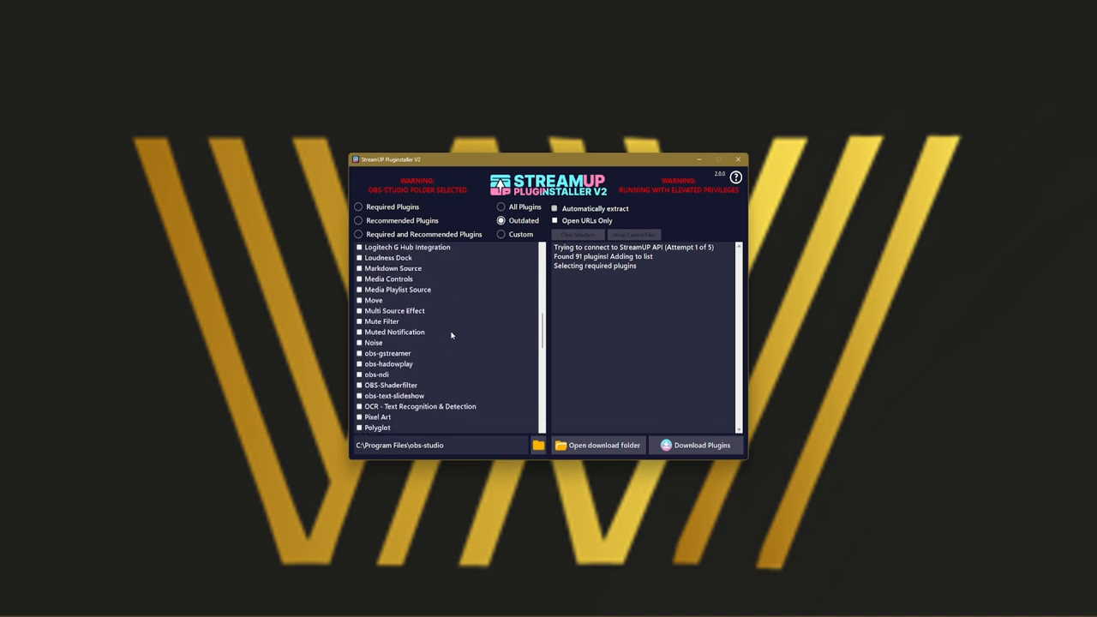
scroll("down", 3)
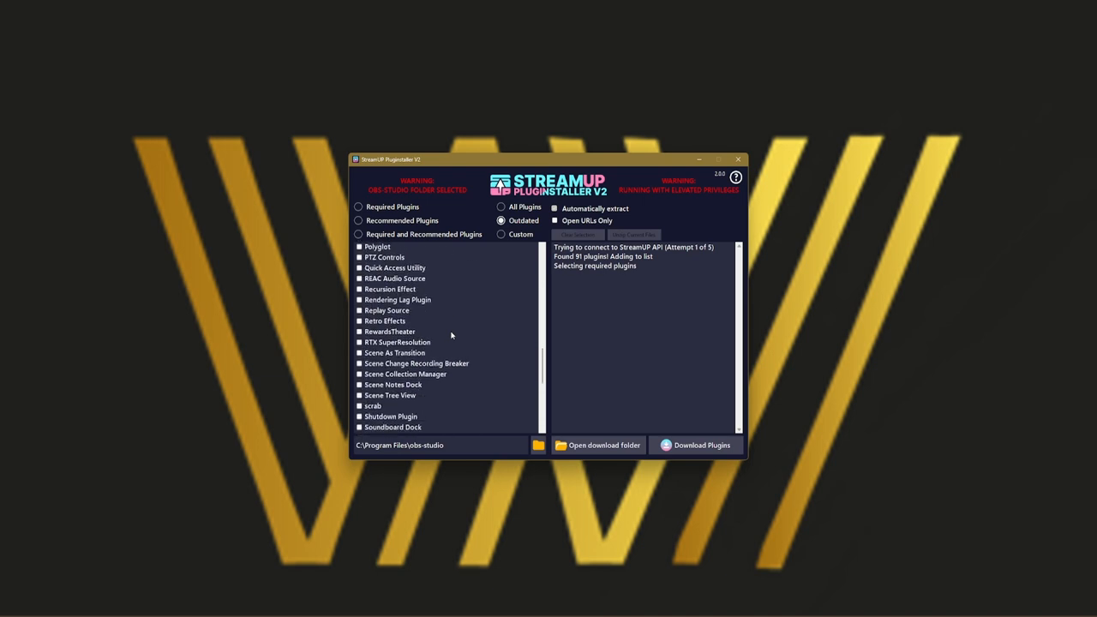
scroll("down", 3)
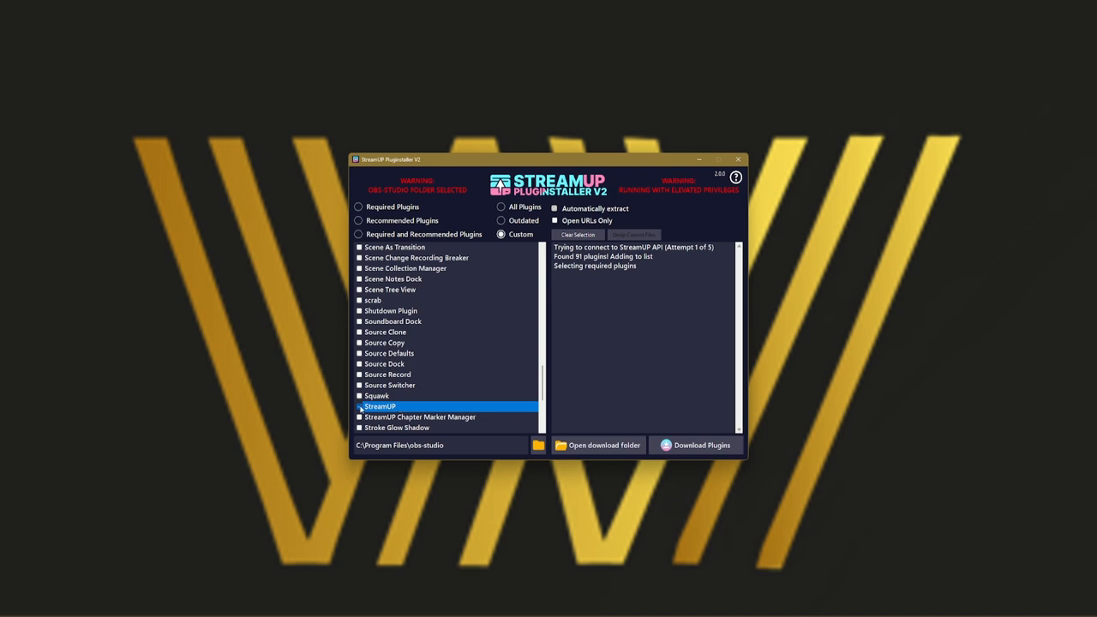
Pick Shutdown Plugin and bring up the Select Folder dialog for the OBS path
left_click(358, 407)
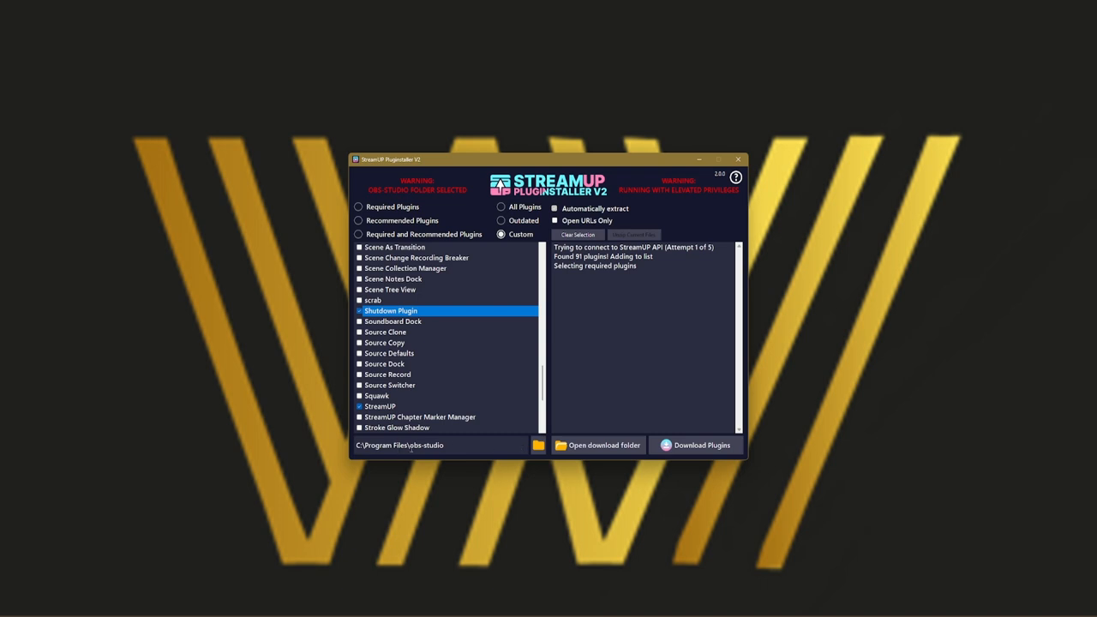
left_click(535, 446)
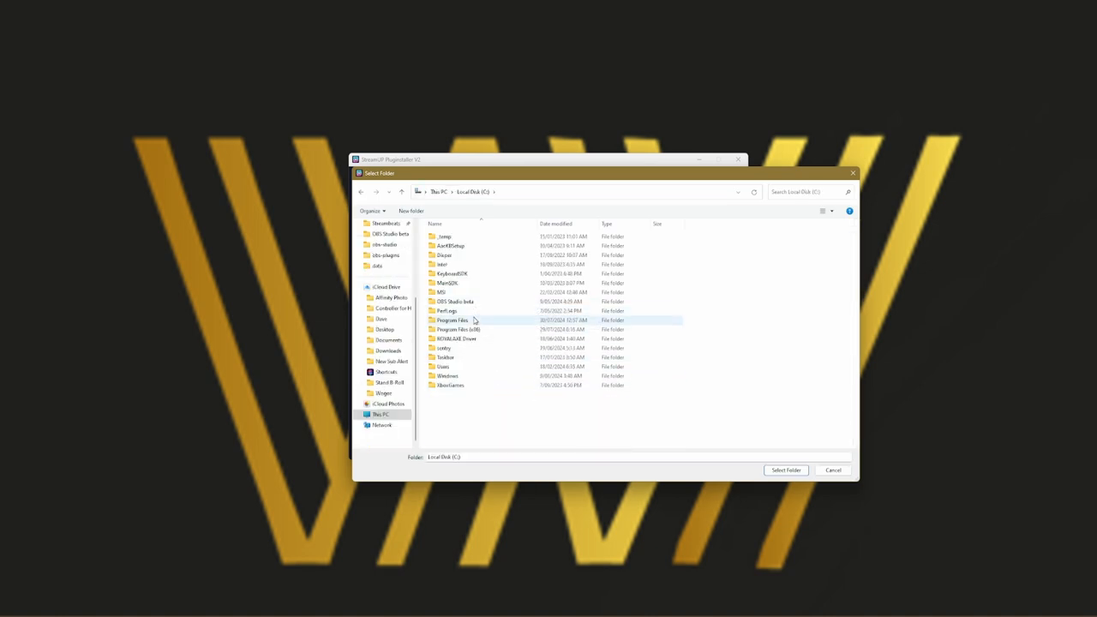
Set C:\Program Files\obs-studio as the install folder and accept the OBS folder warning
double_click(452, 321)
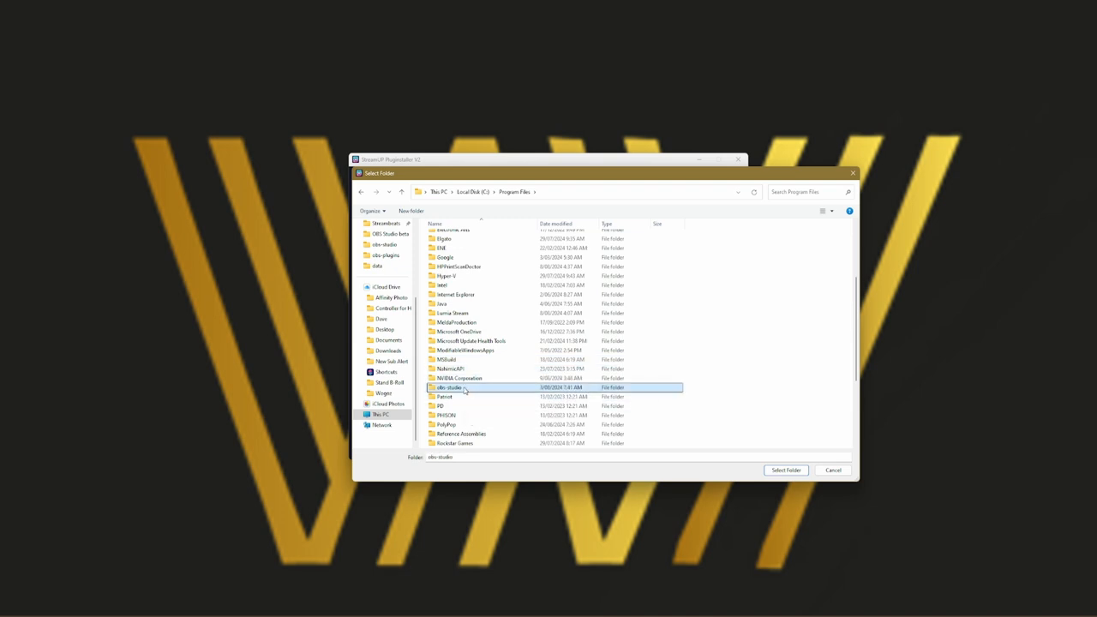
left_click(785, 470)
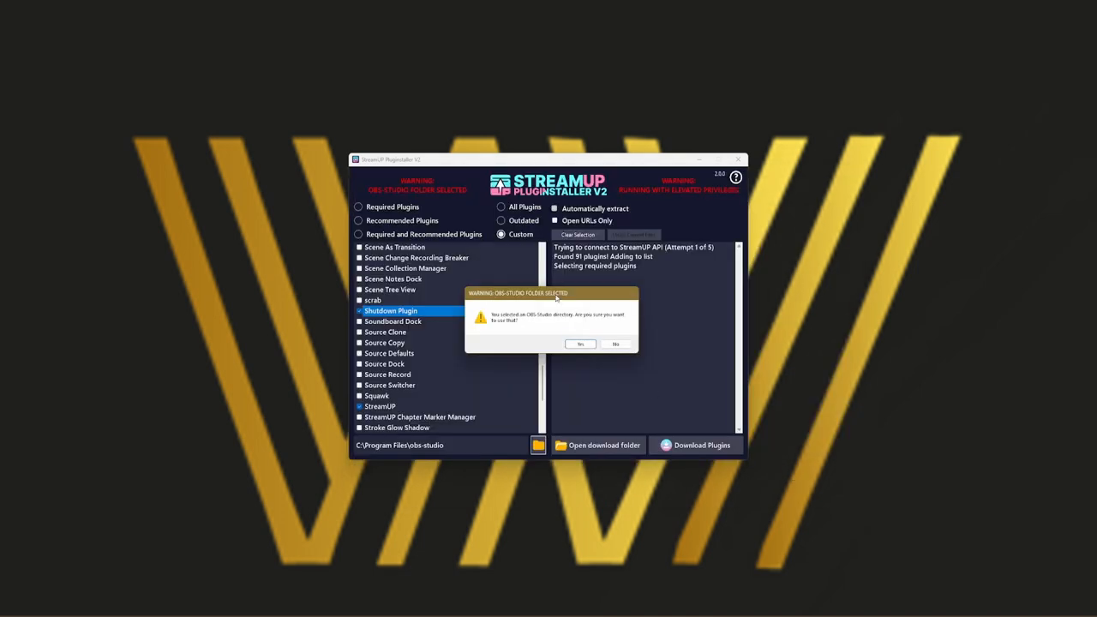
mouse_move(524, 326)
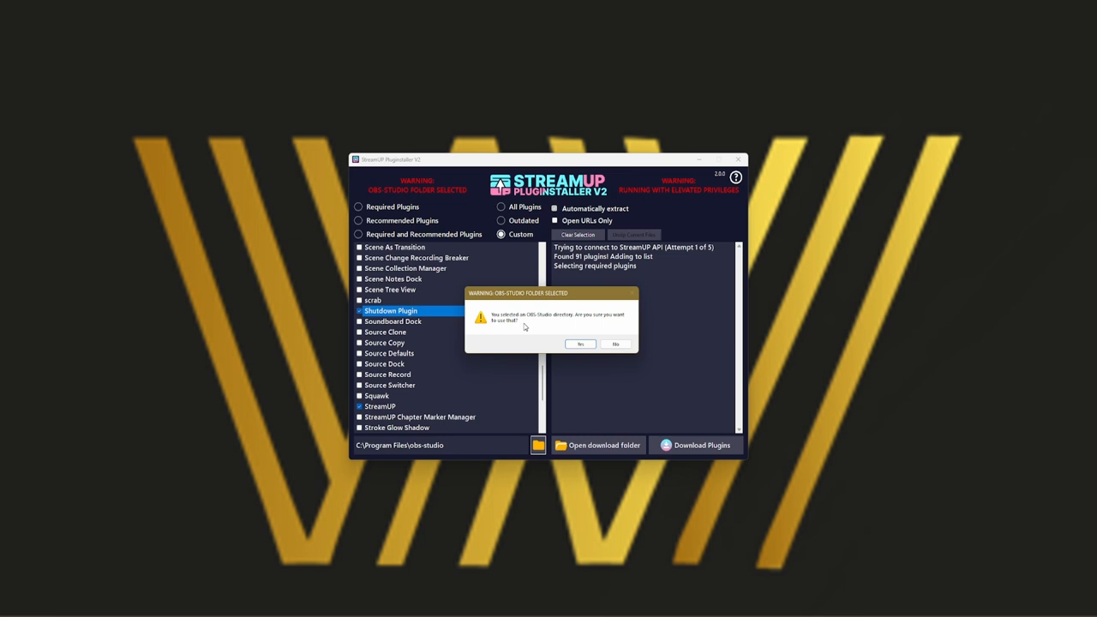
mouse_move(551, 326)
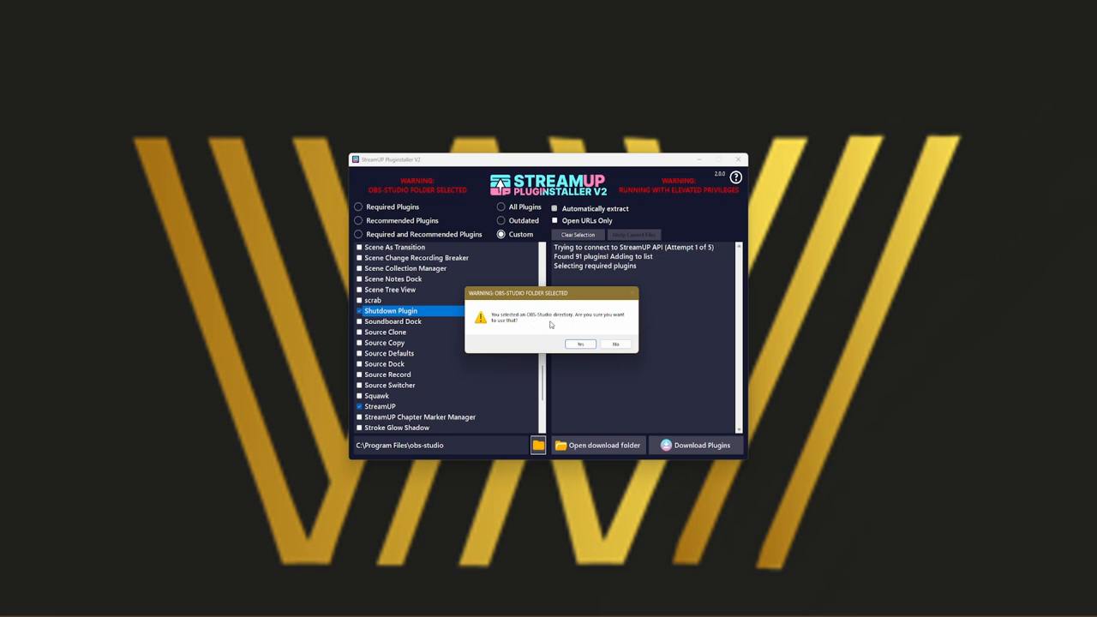
mouse_move(555, 336)
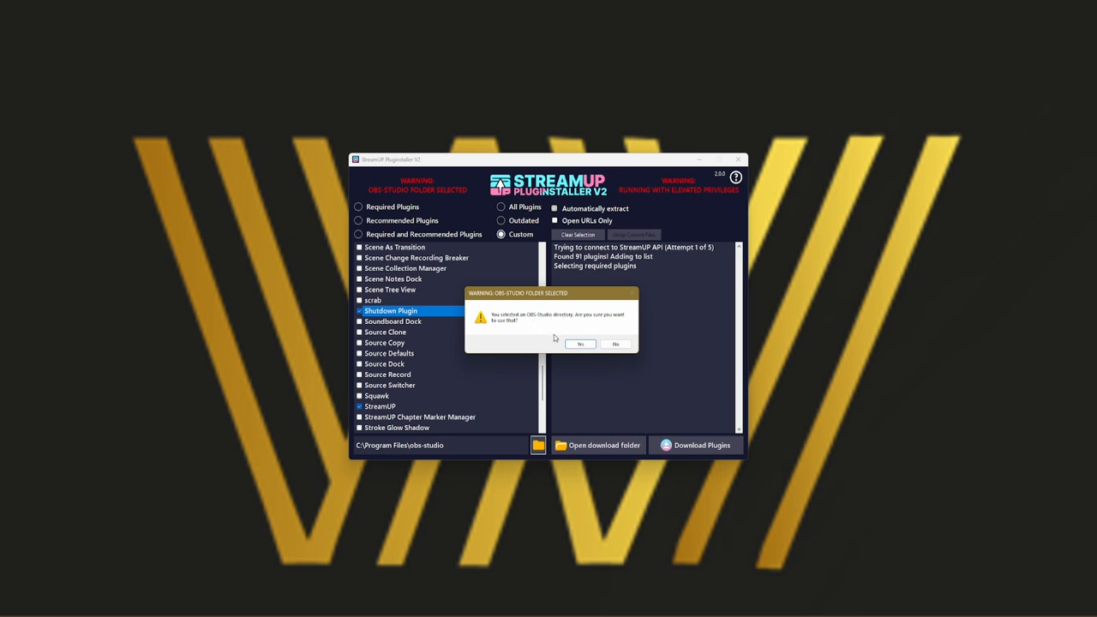
left_click(579, 342)
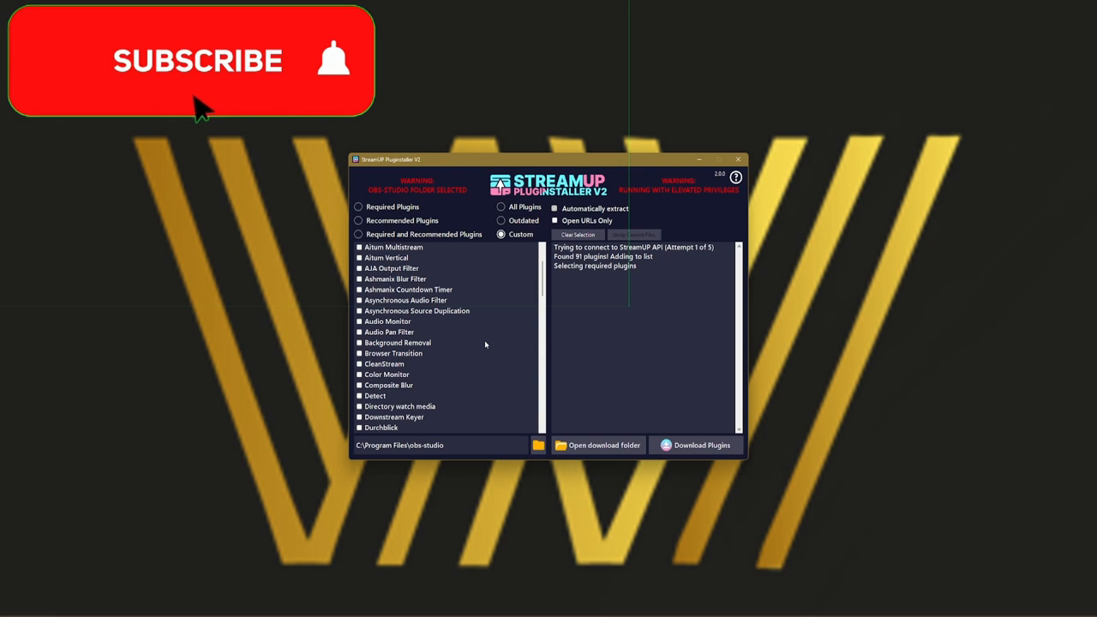
Pick Composite Blur in the custom plugin list for installation
left_click(197, 65)
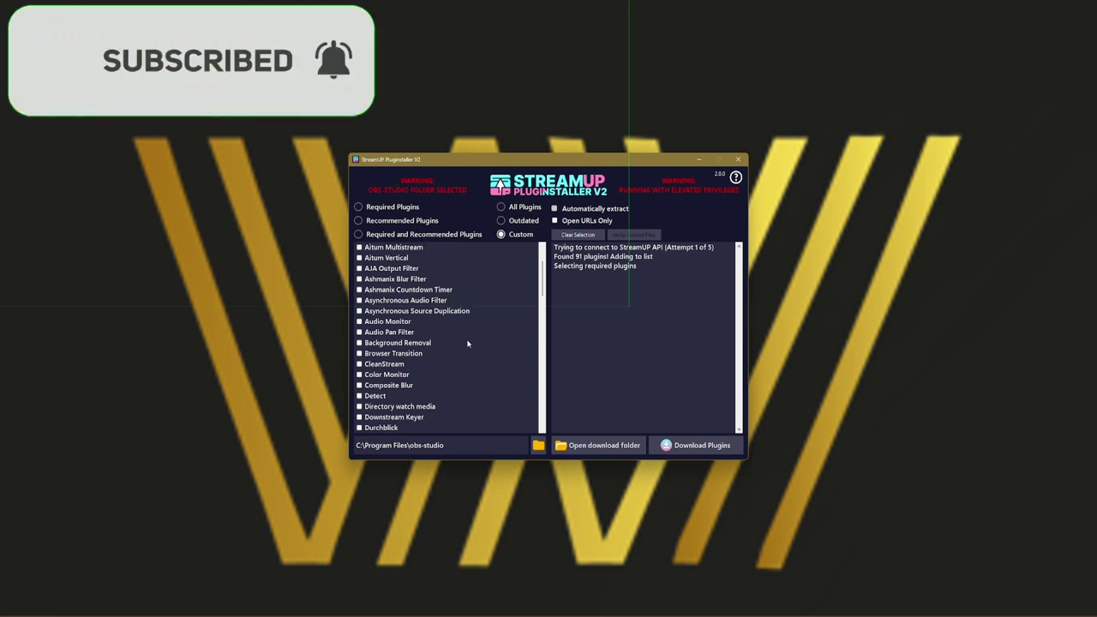
scroll("down", 3)
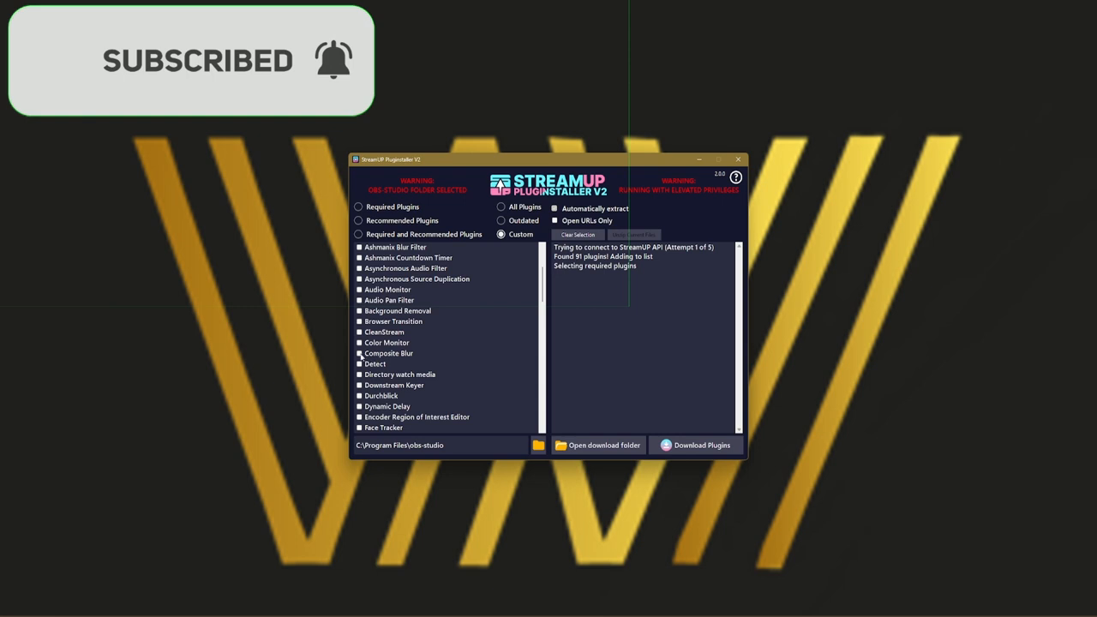
left_click(360, 353)
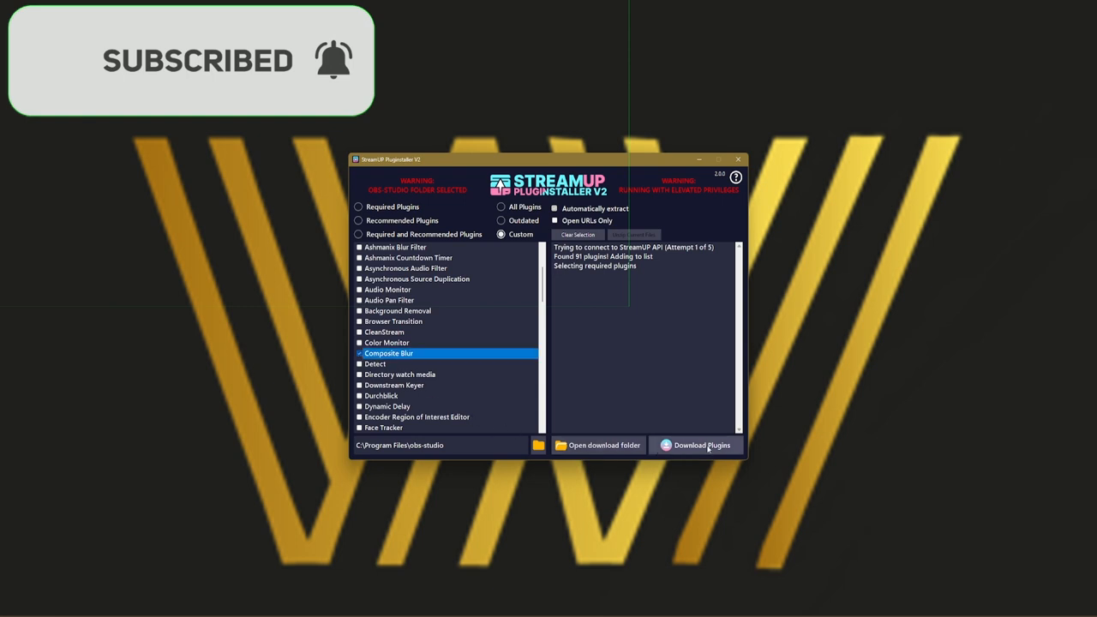
Start the Composite Blur download and choose 'No I will close OBS Studio myself' at the prompt
left_click(696, 446)
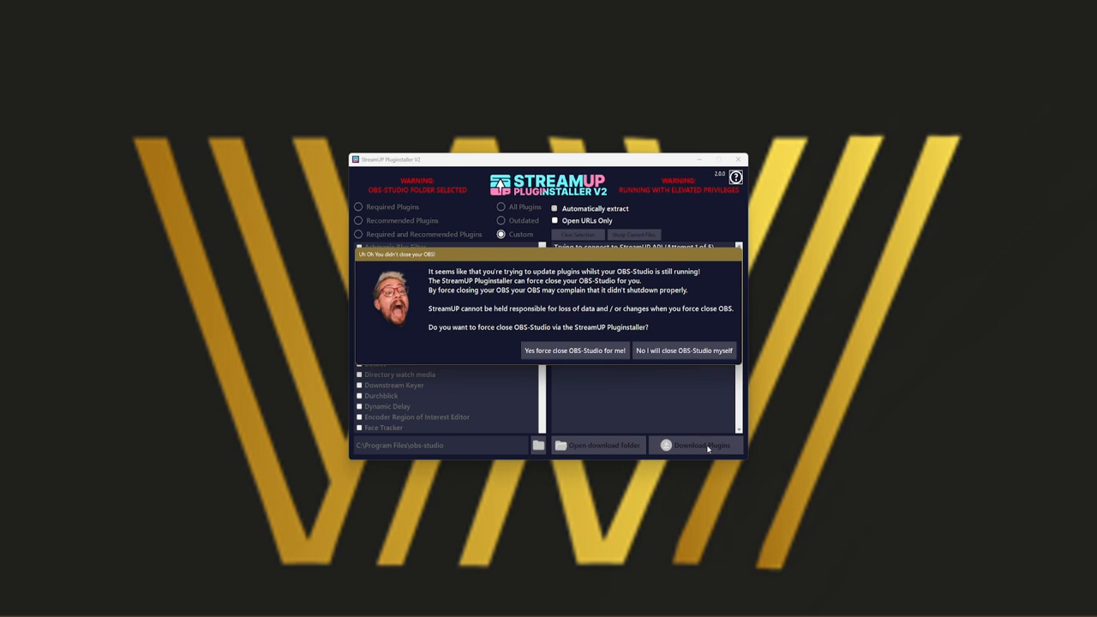
mouse_move(583, 432)
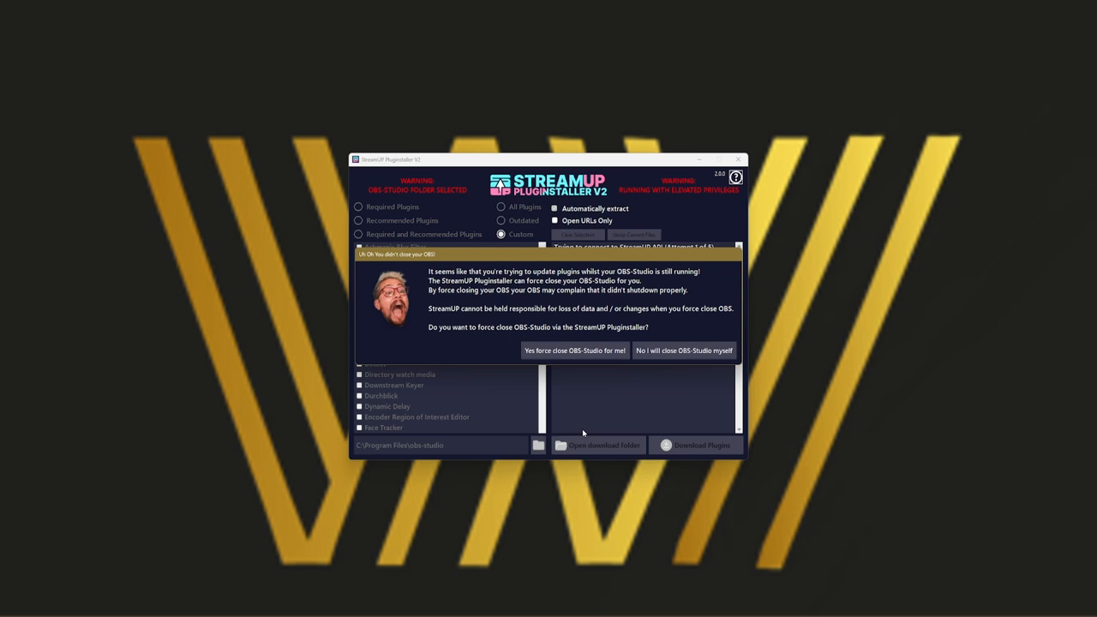
mouse_move(577, 379)
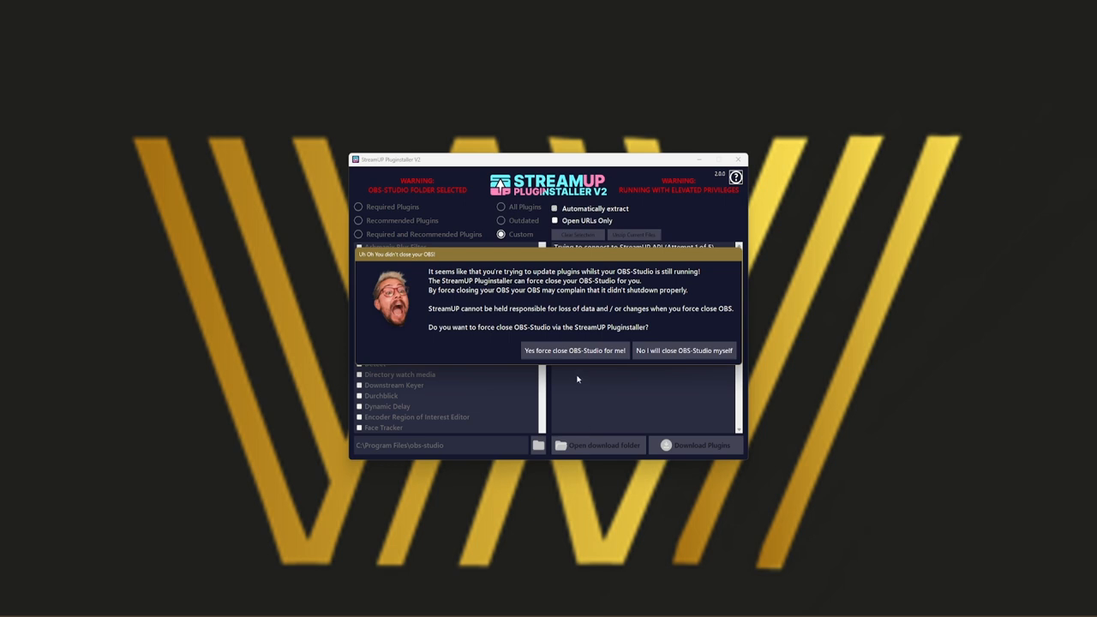
mouse_move(679, 374)
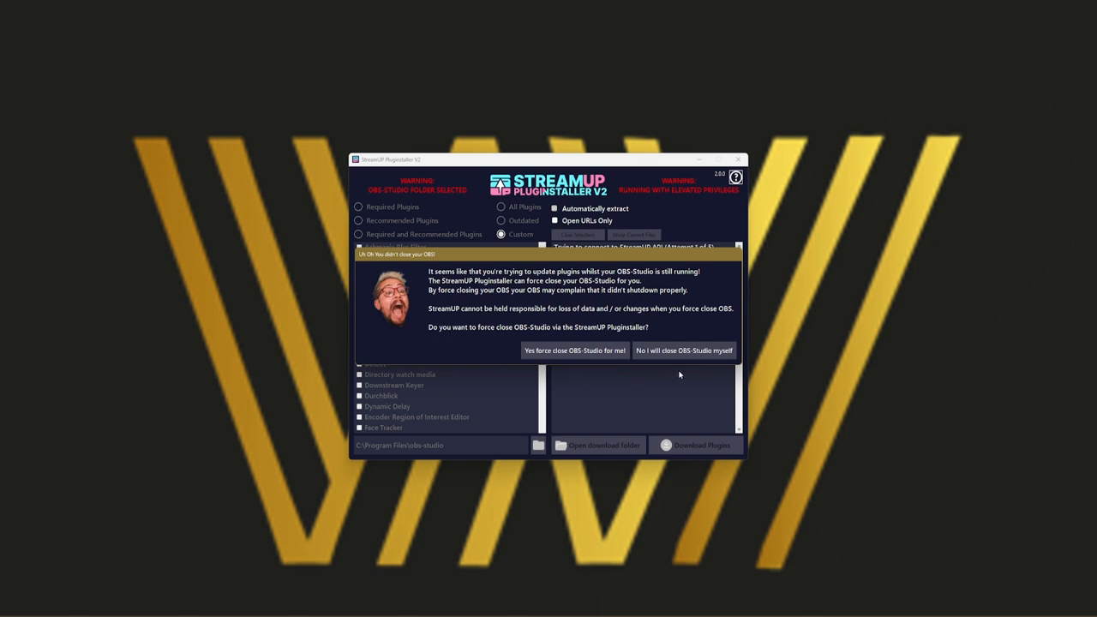
left_click(684, 350)
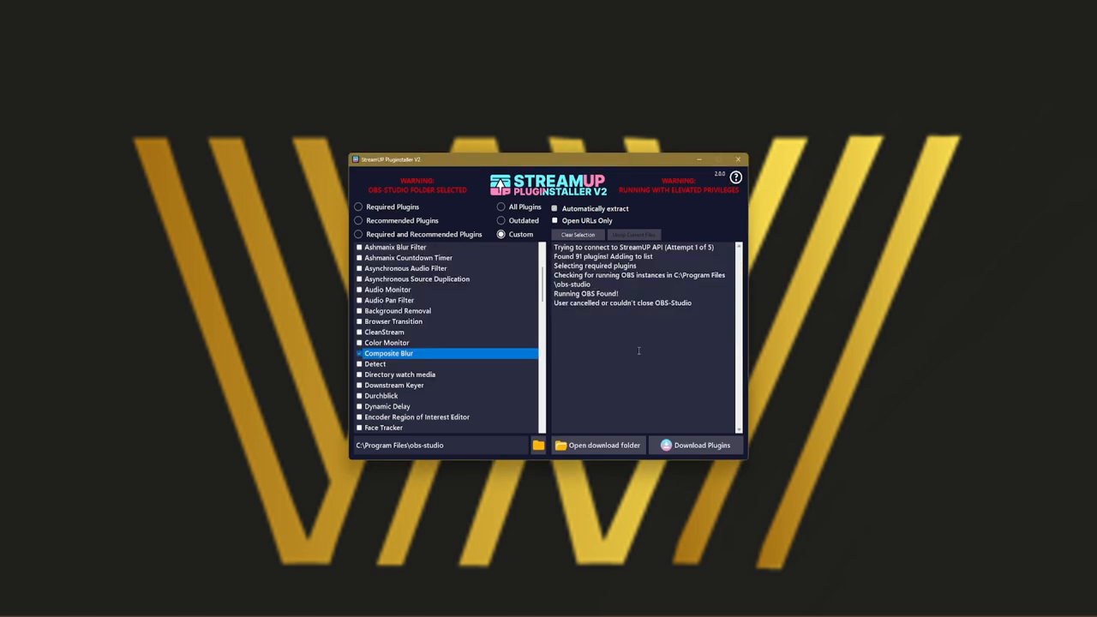
mouse_move(706, 452)
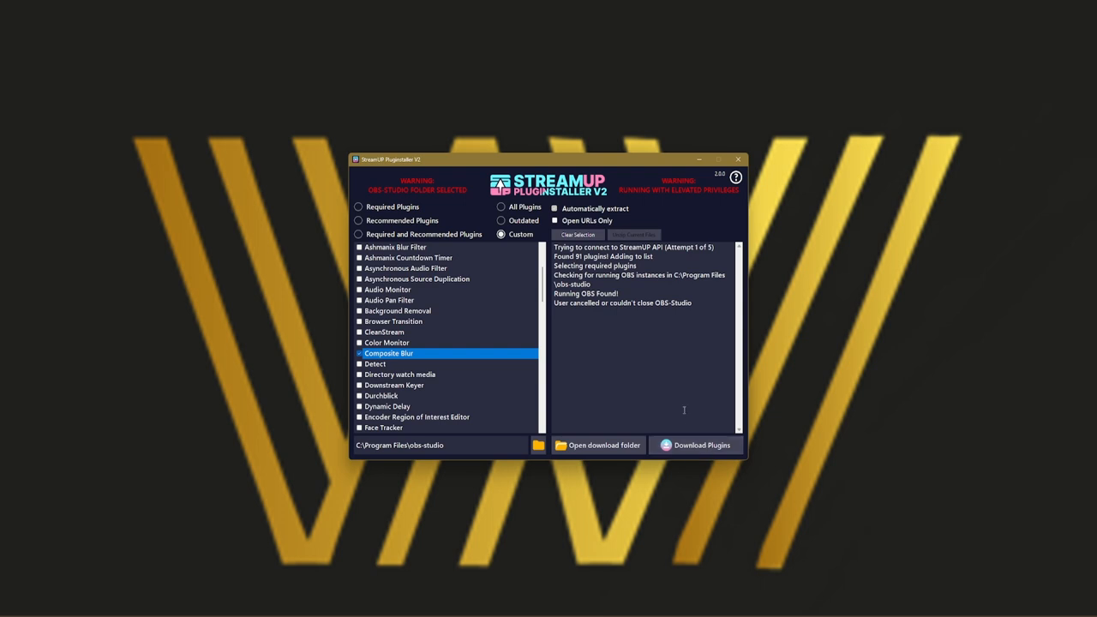
mouse_move(664, 372)
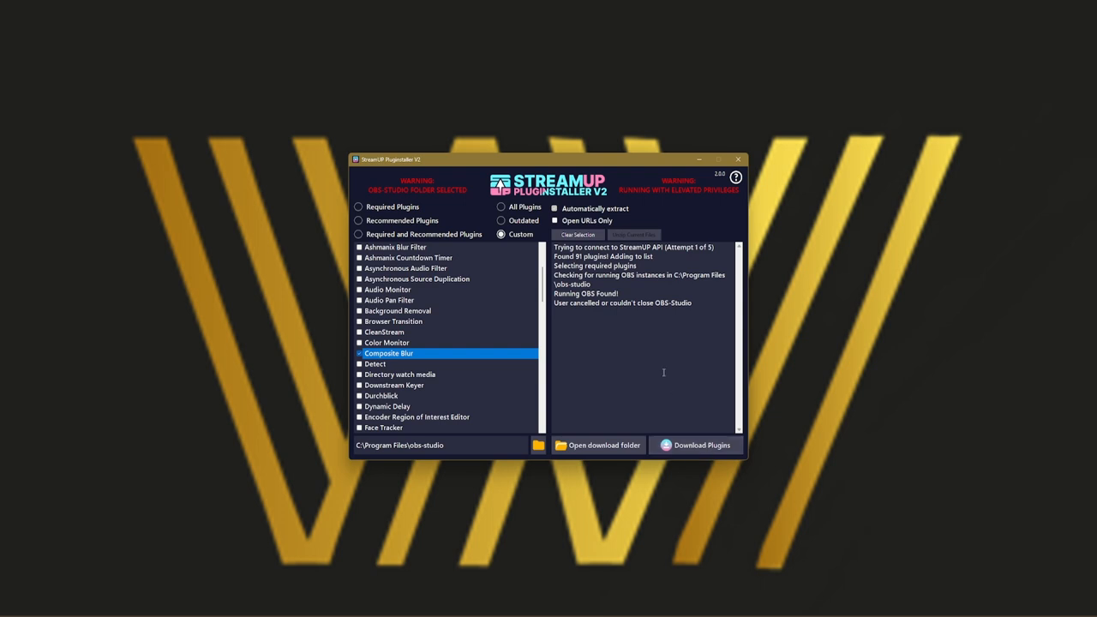
mouse_move(663, 353)
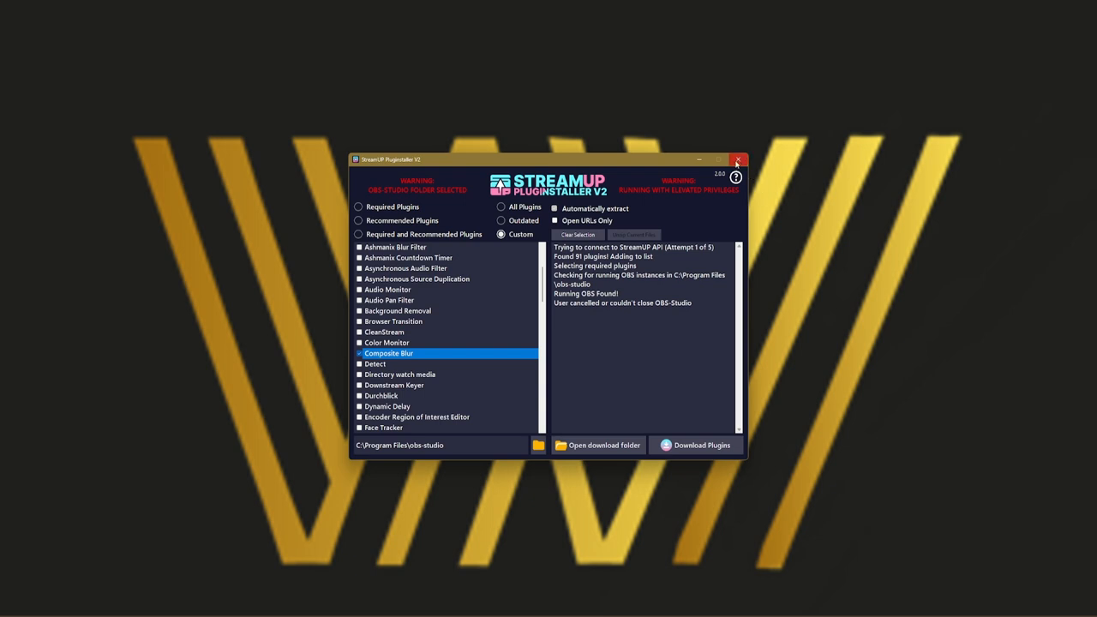
Close the StreamUP Pluginstaller window after the cancelled download
left_click(737, 162)
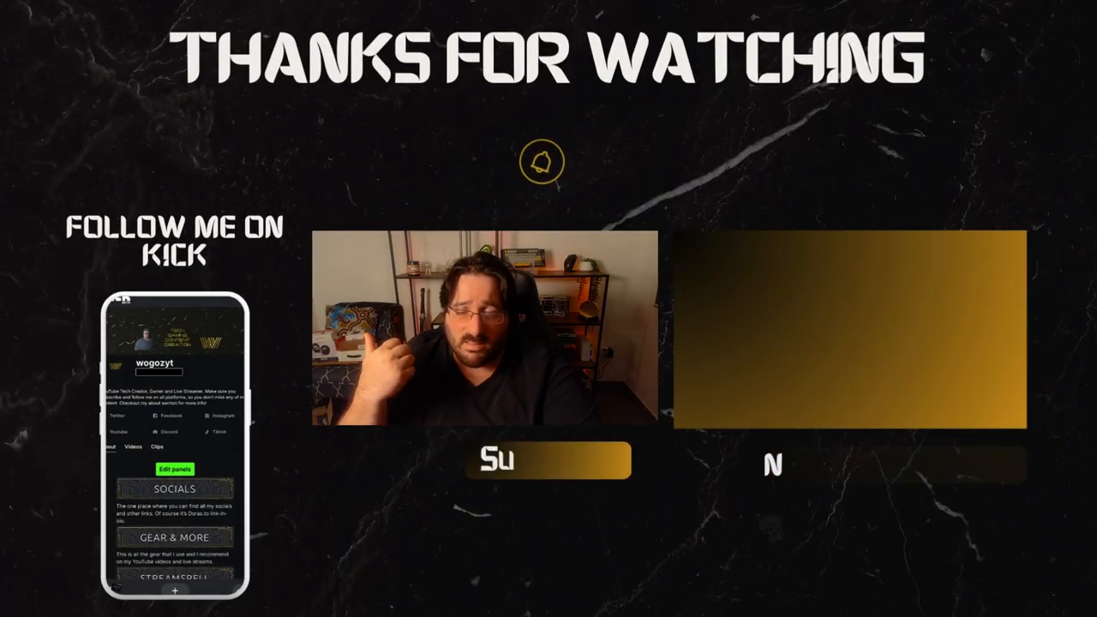